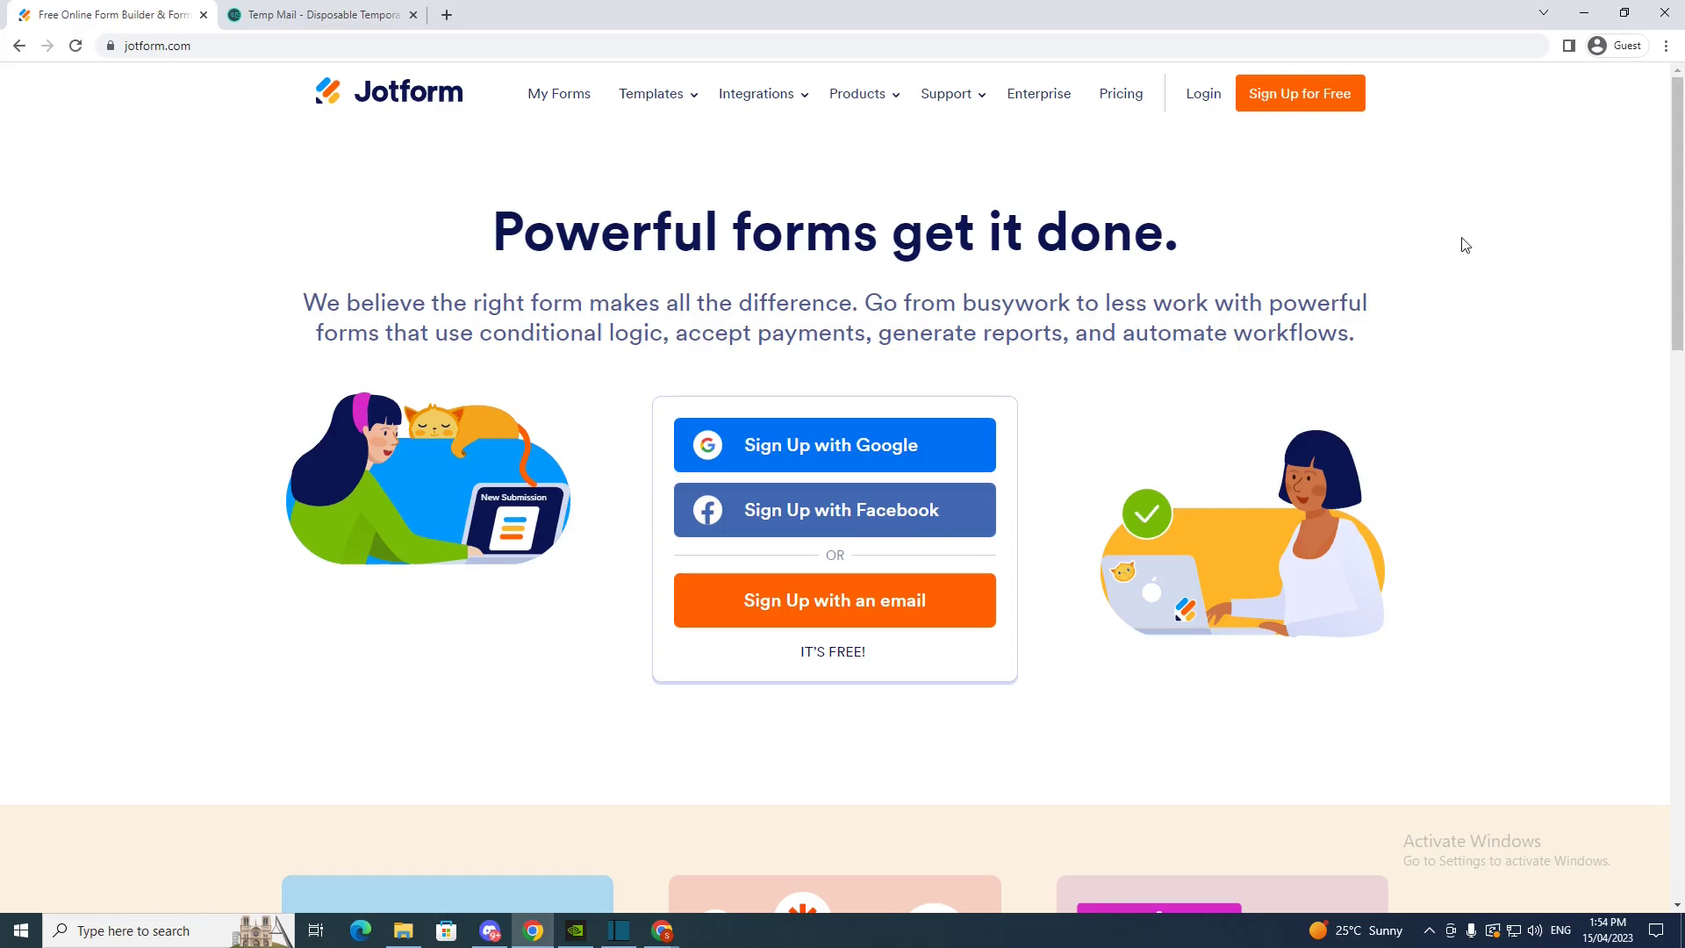
{"action": "mouse_move", "coordinate": [834, 599]}
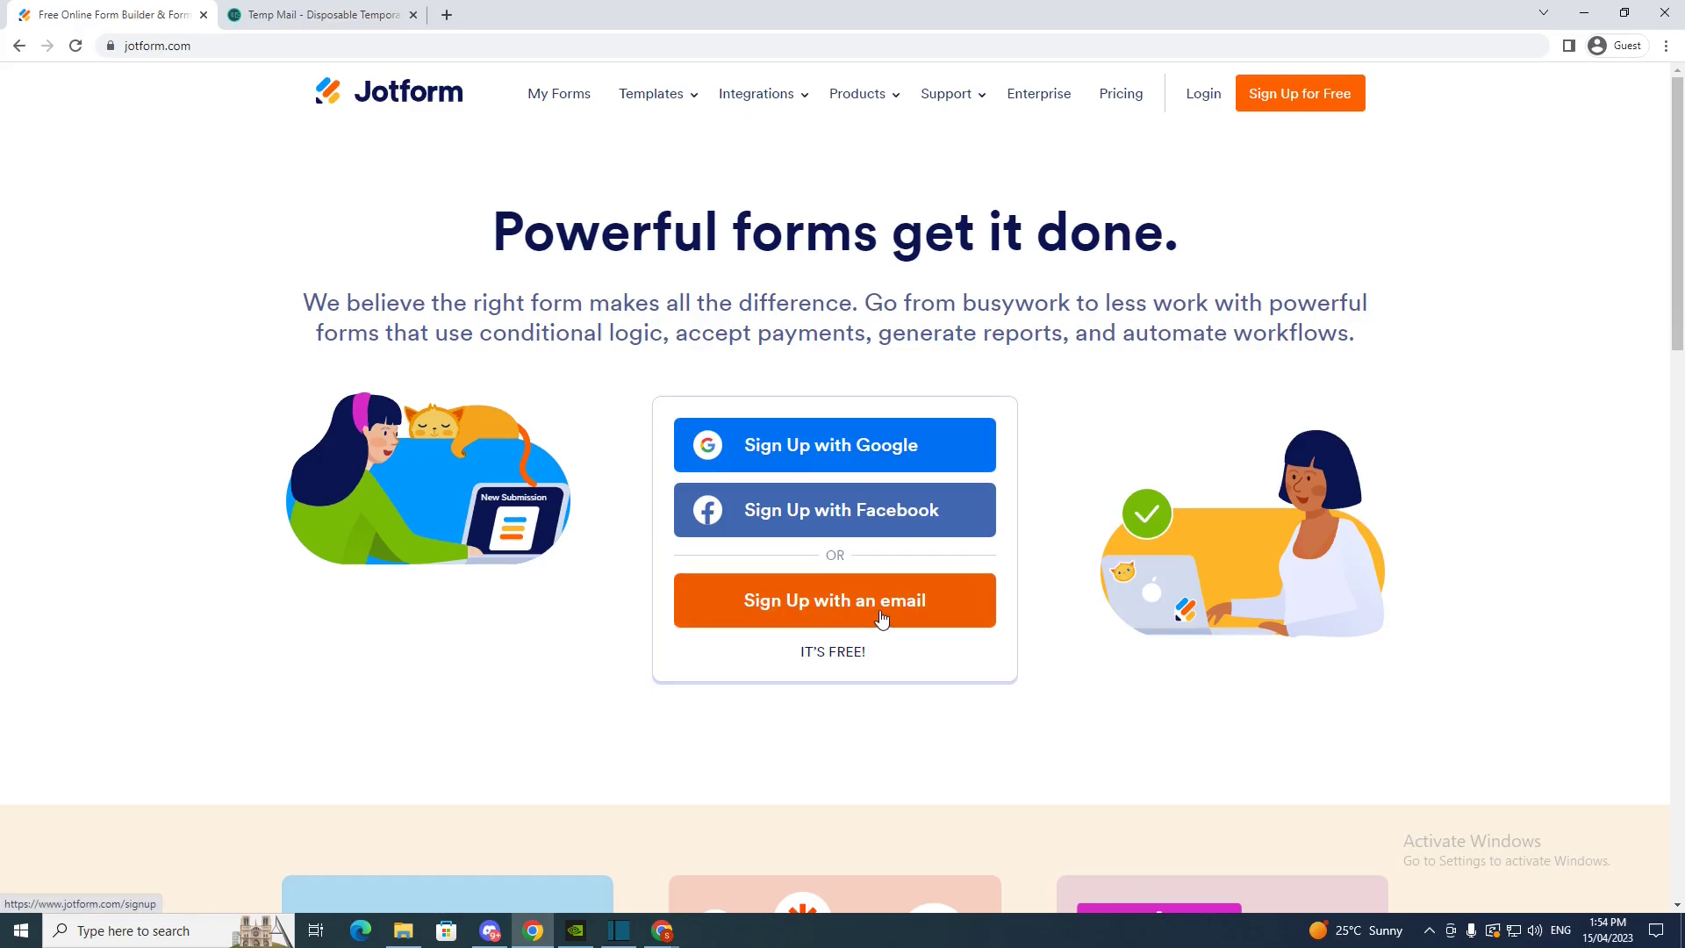
Choose 'Sign Up with an email' on the Jotform home page
{"action": "left_click", "coordinate": [833, 600]}
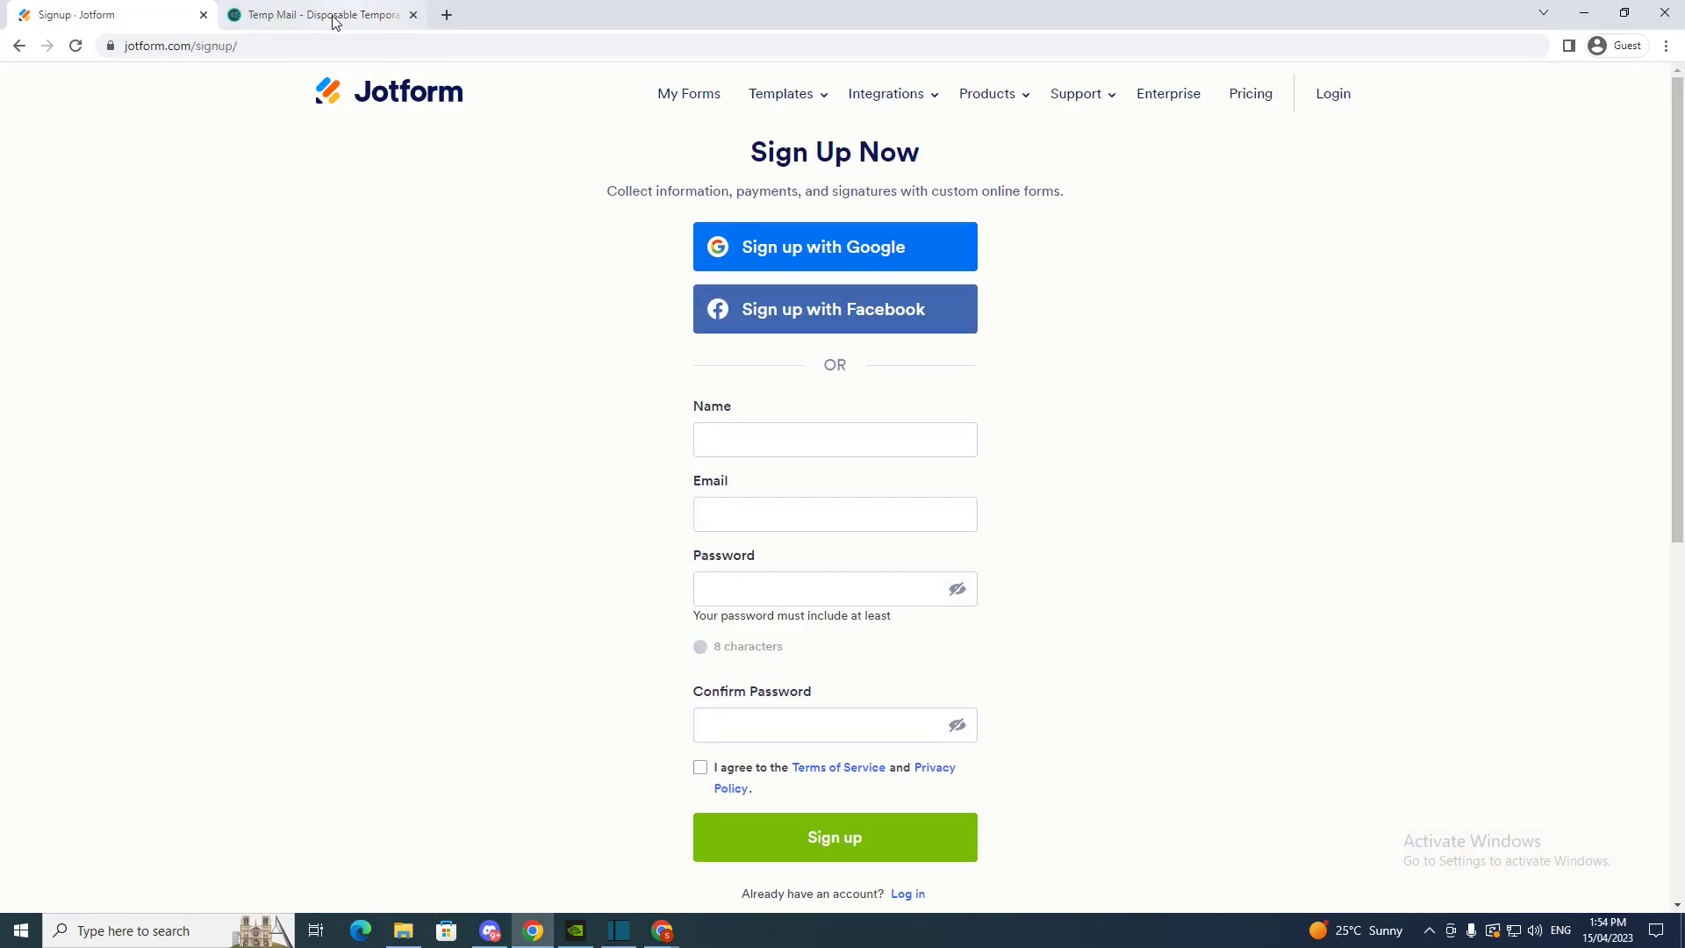
{"action": "left_click", "coordinate": [320, 14]}
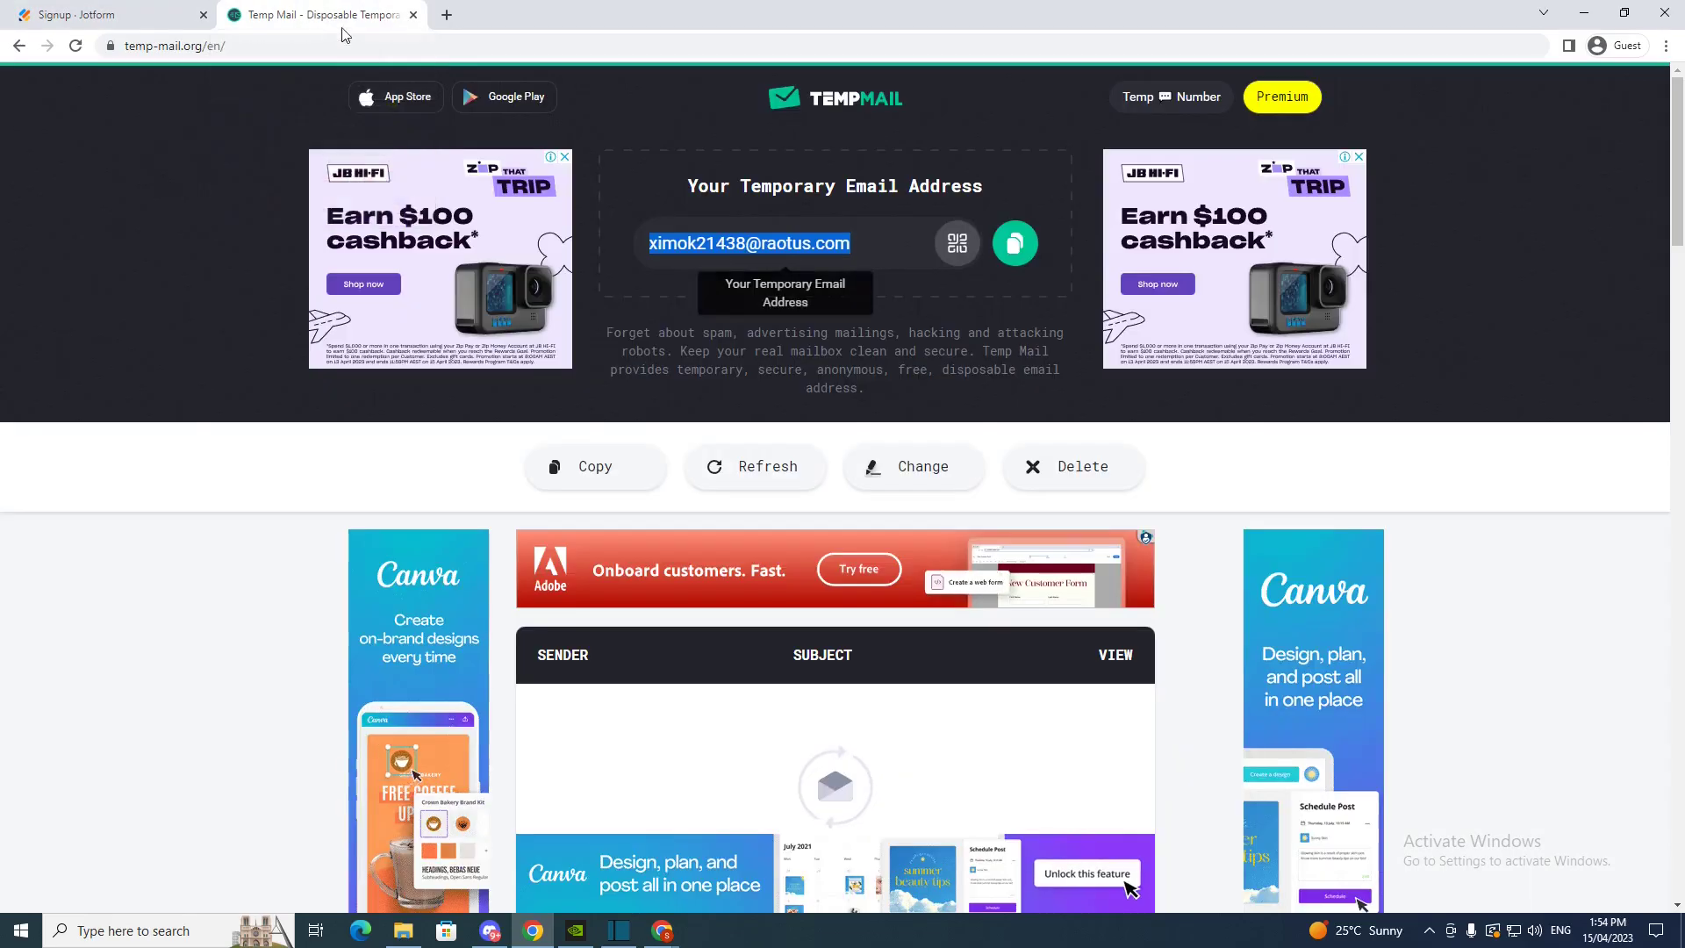
{"action": "left_click", "coordinate": [107, 14]}
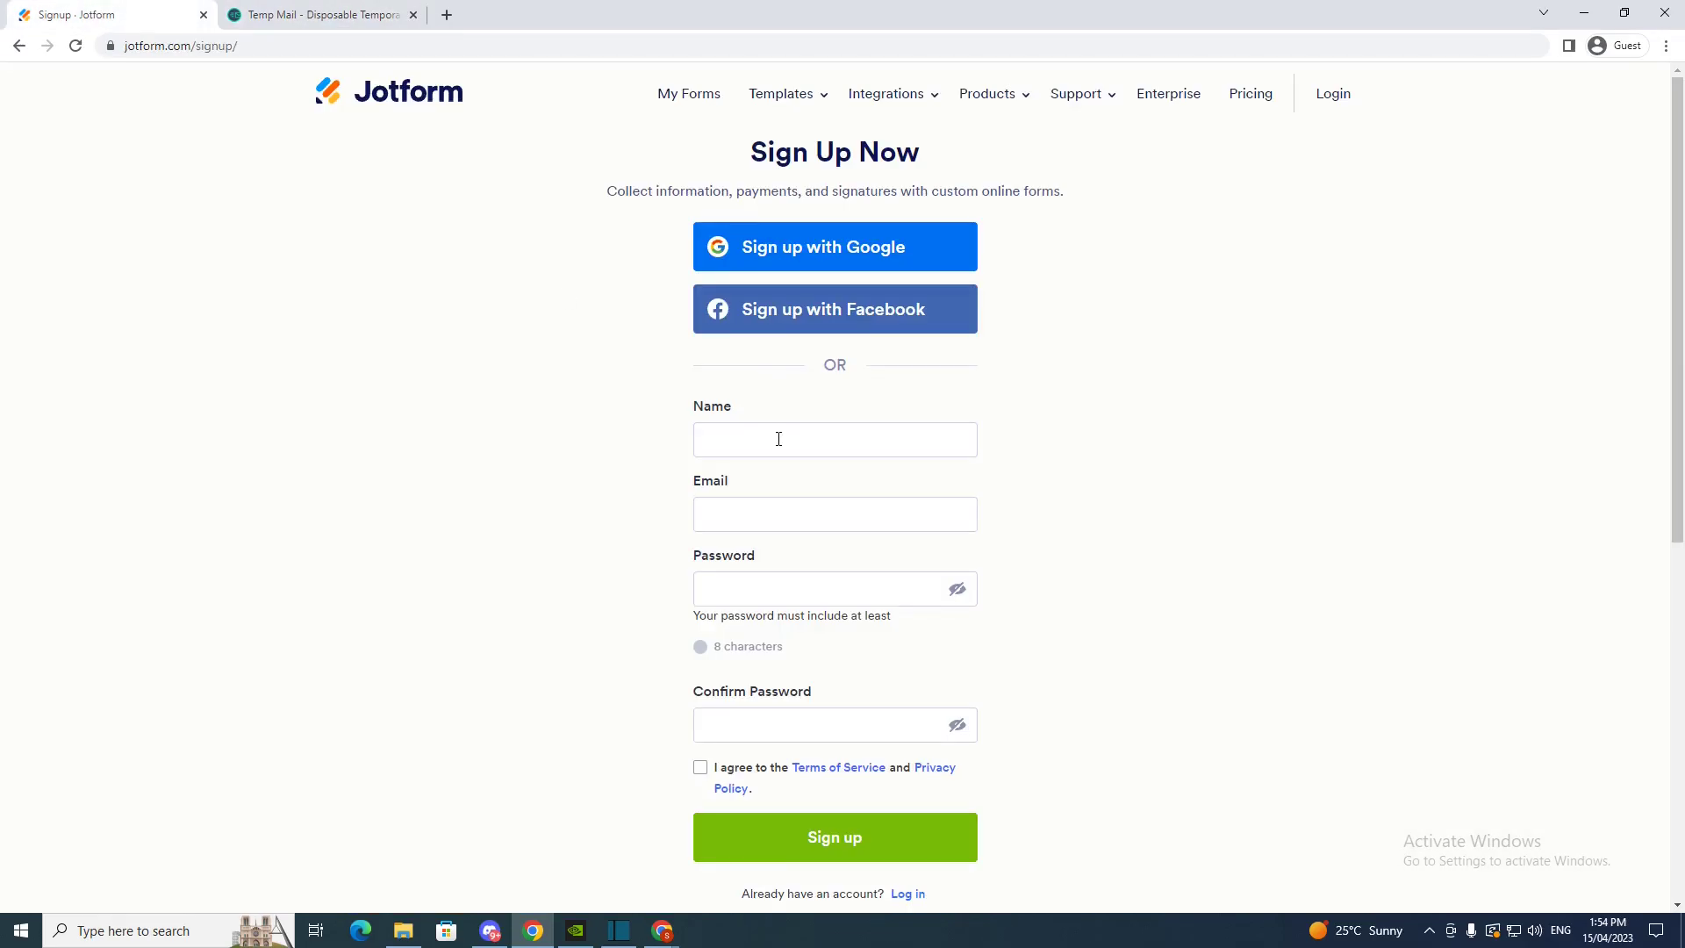
{"action": "left_click", "coordinate": [834, 440]}
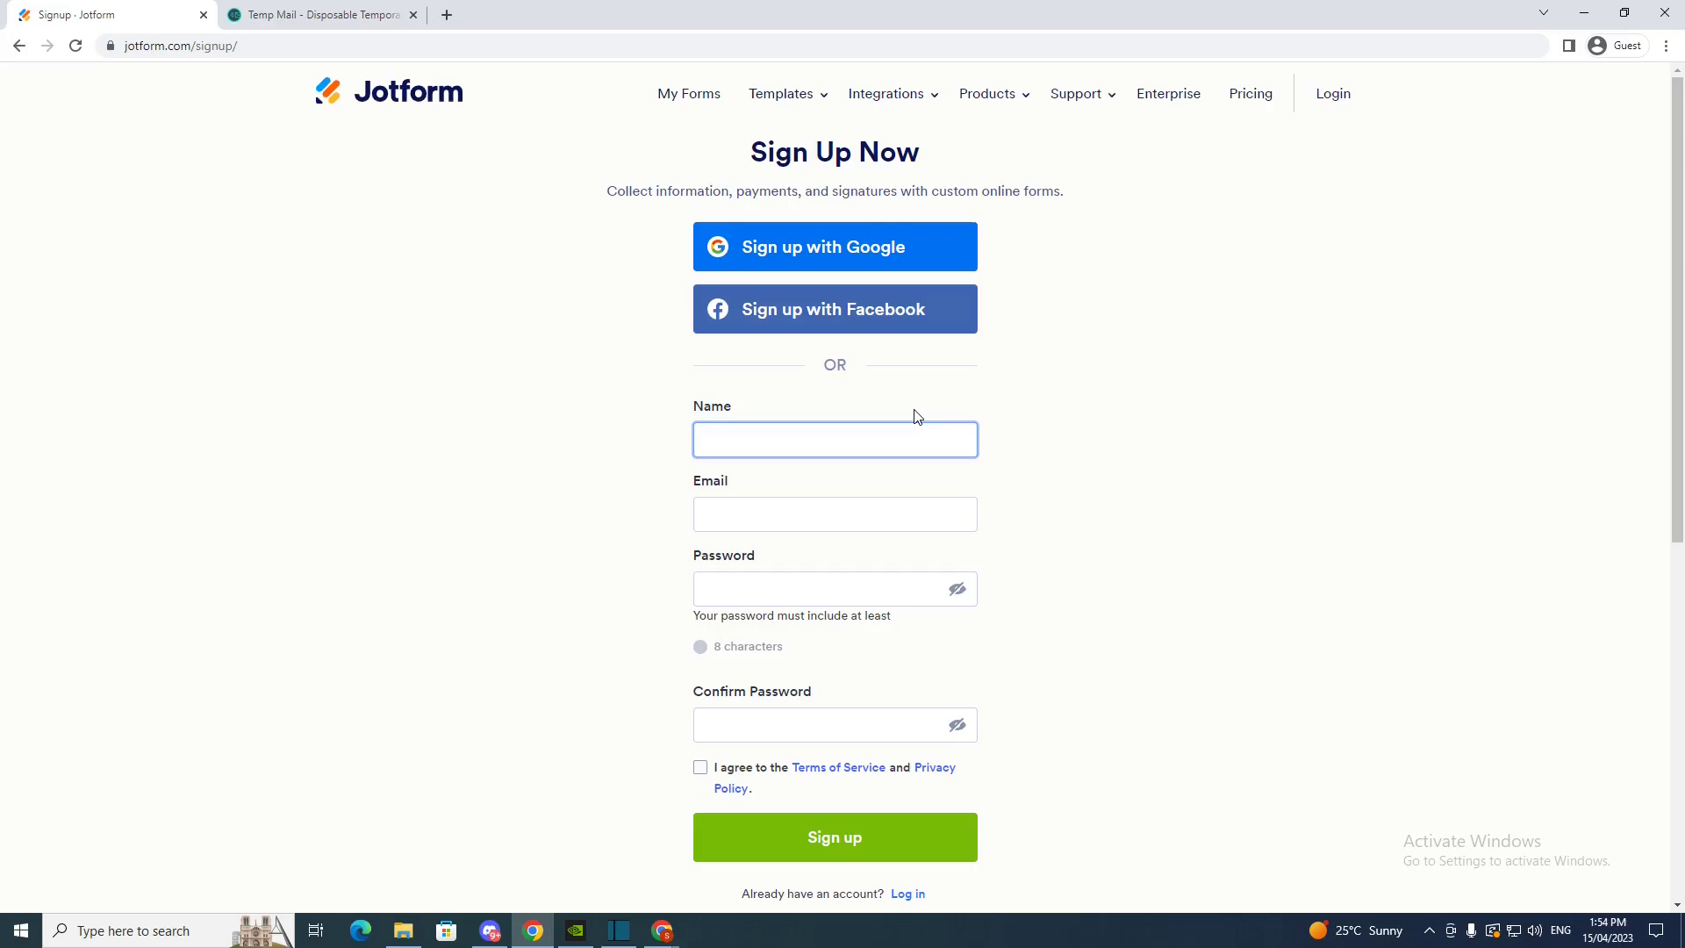
{"action": "type", "text": "josh"}
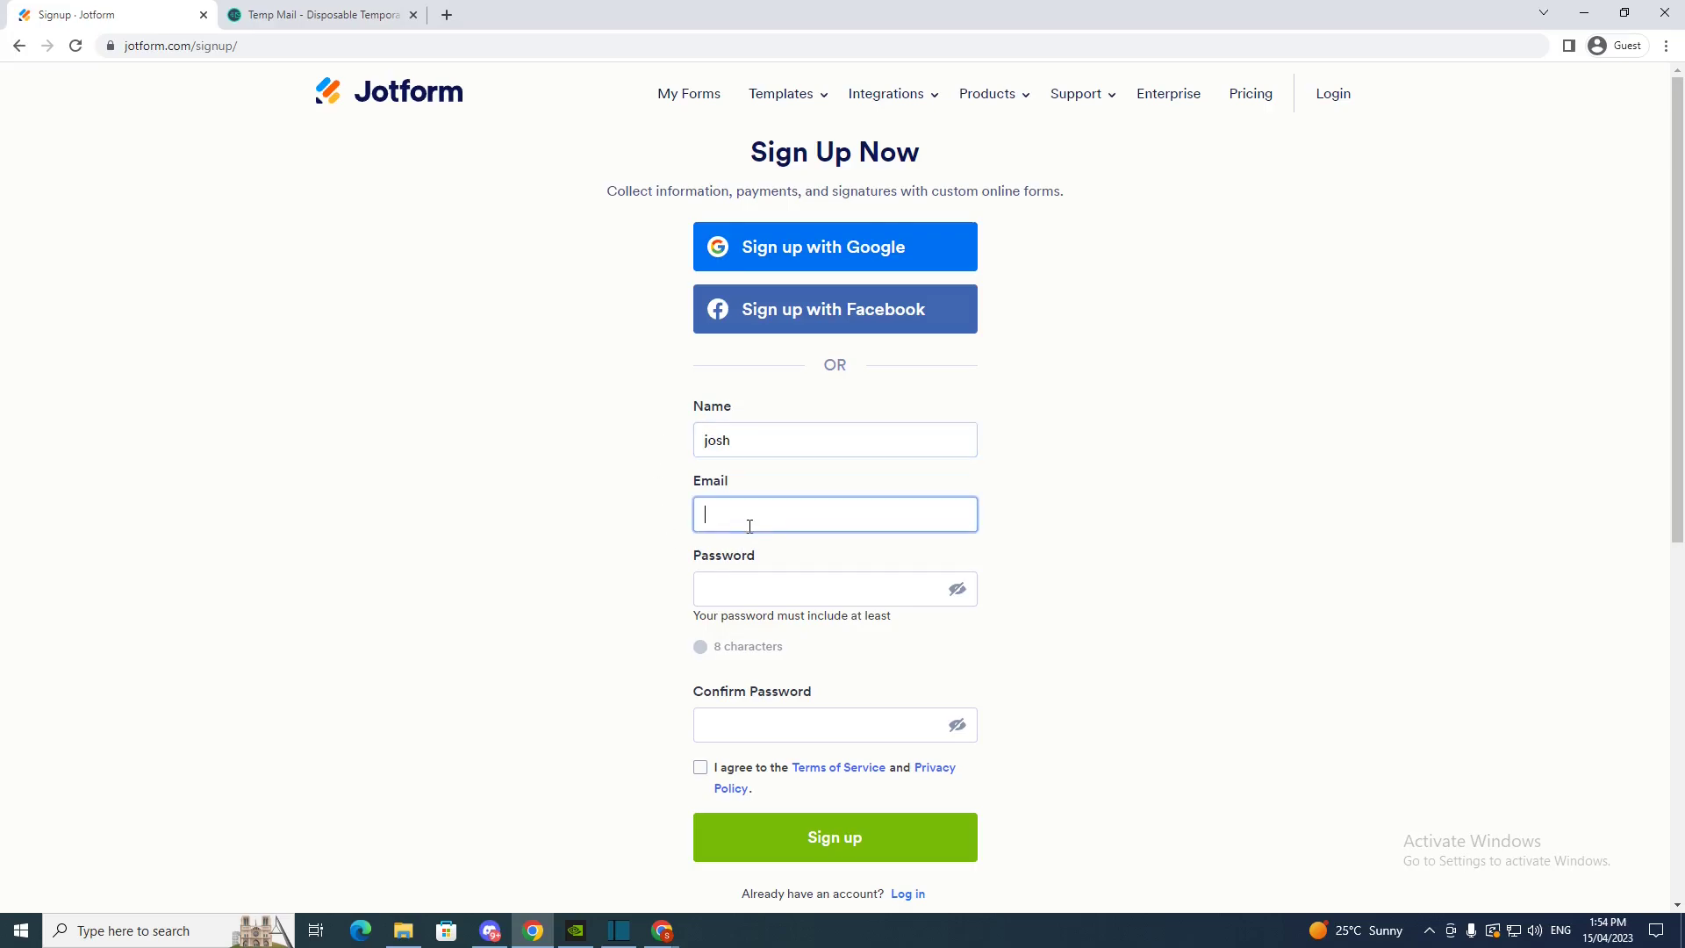
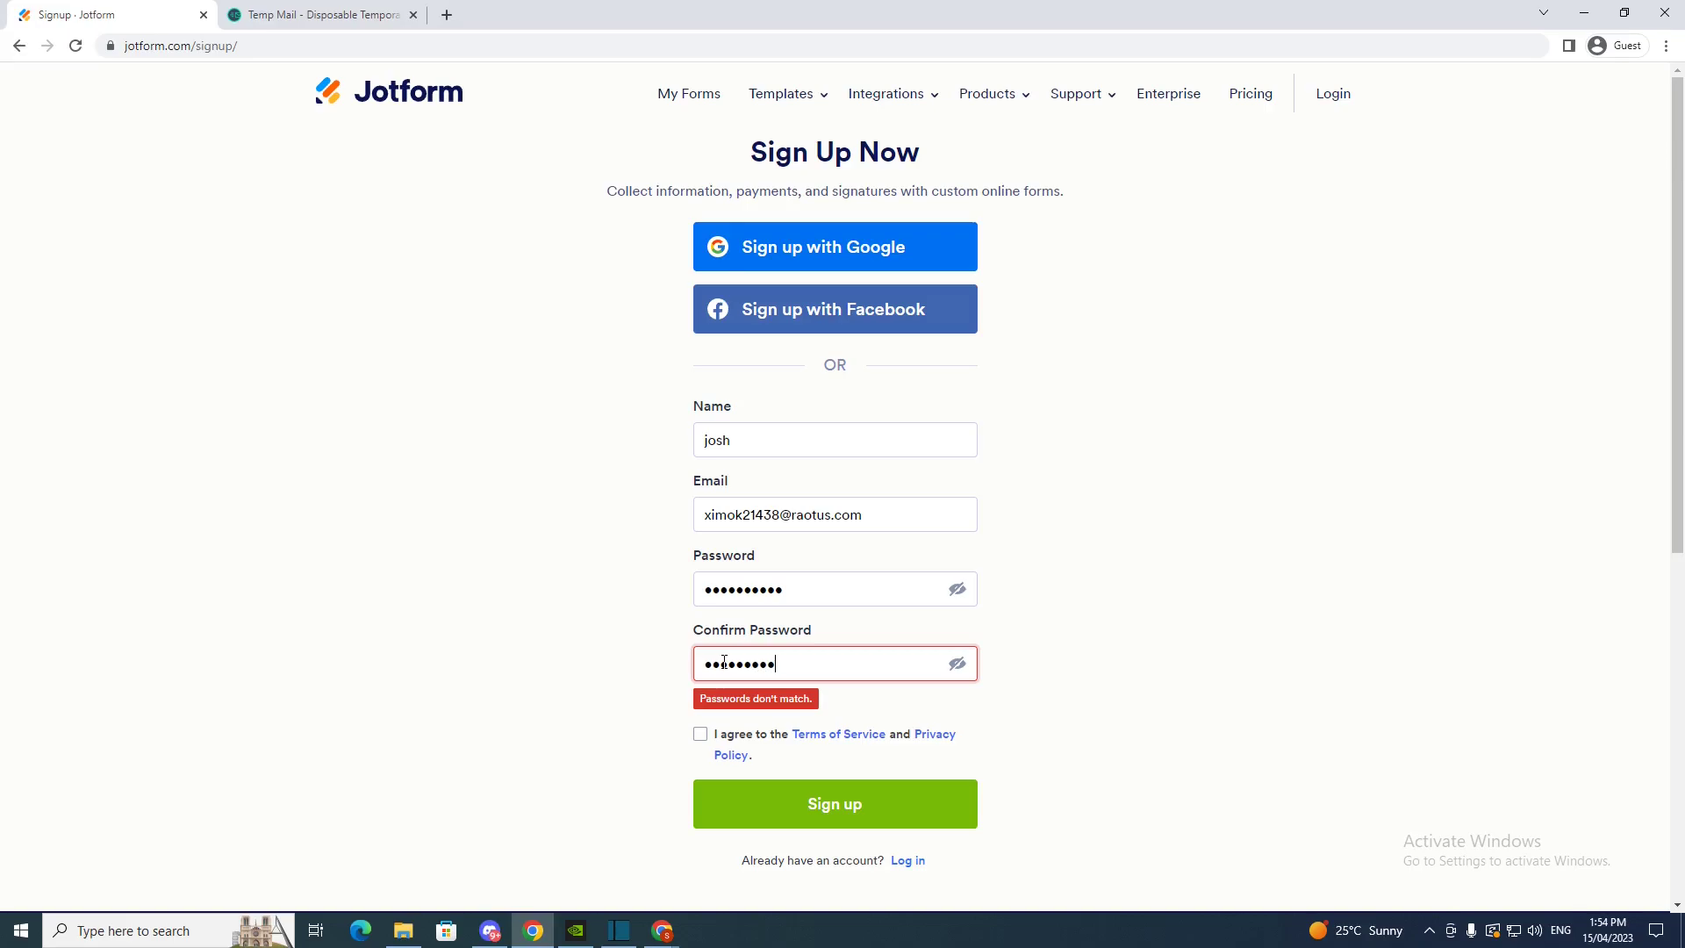
{"action": "left_click", "coordinate": [700, 718]}
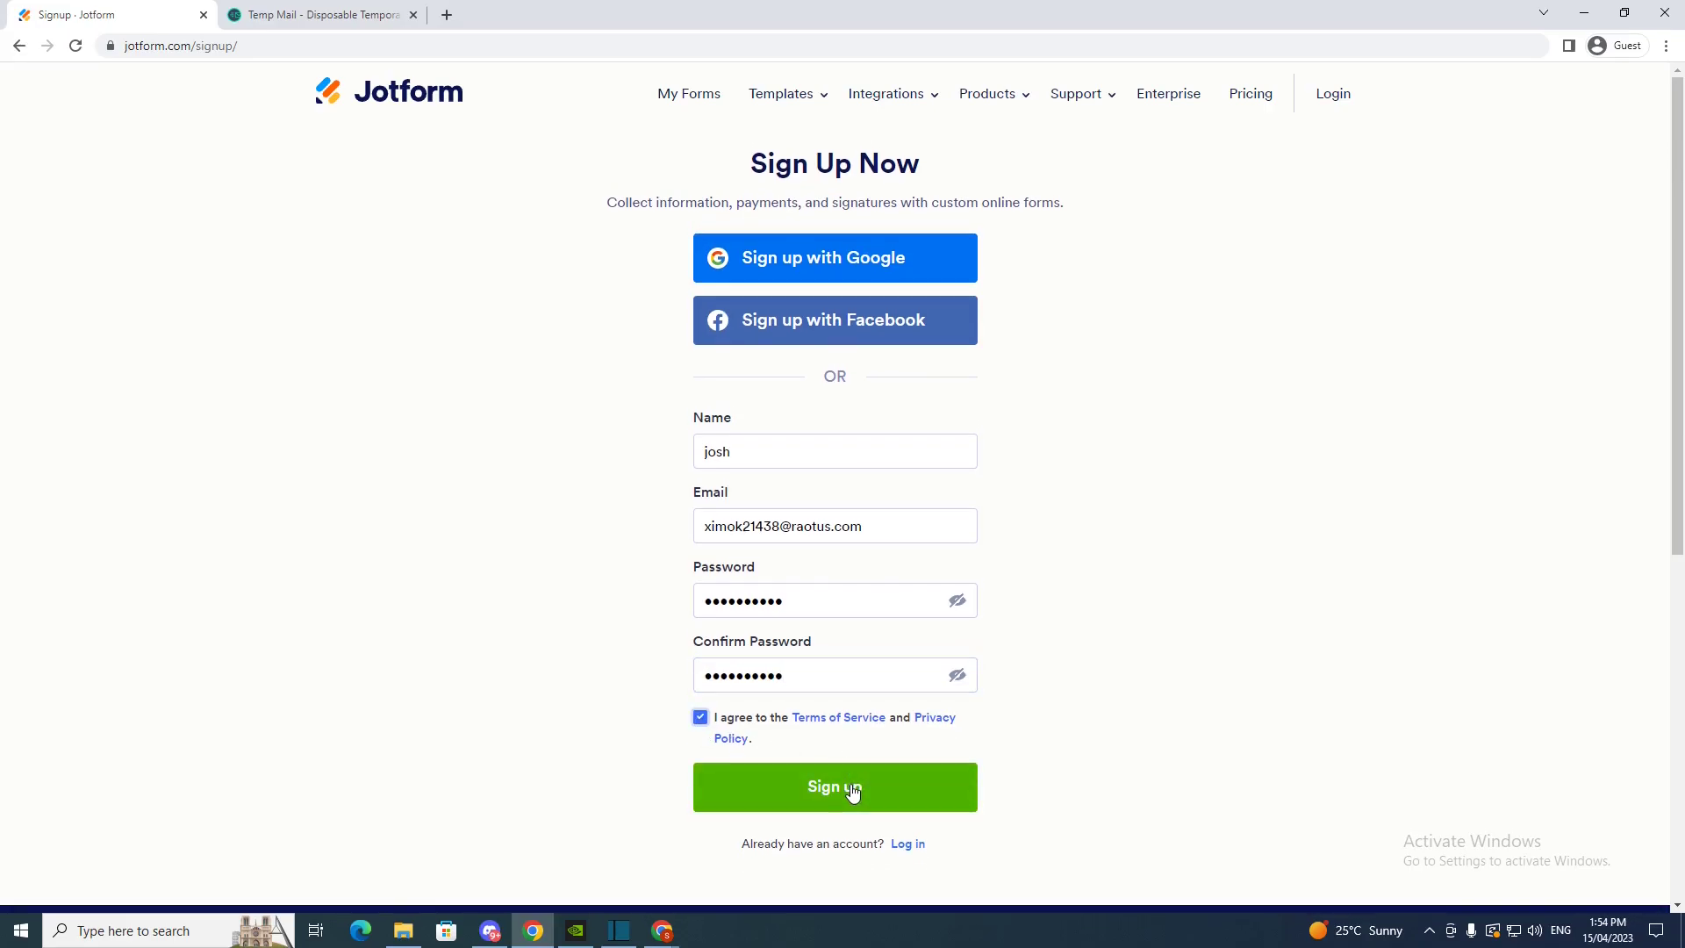
Submit the sign-up, then open Settings from the account avatar menu
{"action": "left_click", "coordinate": [834, 787]}
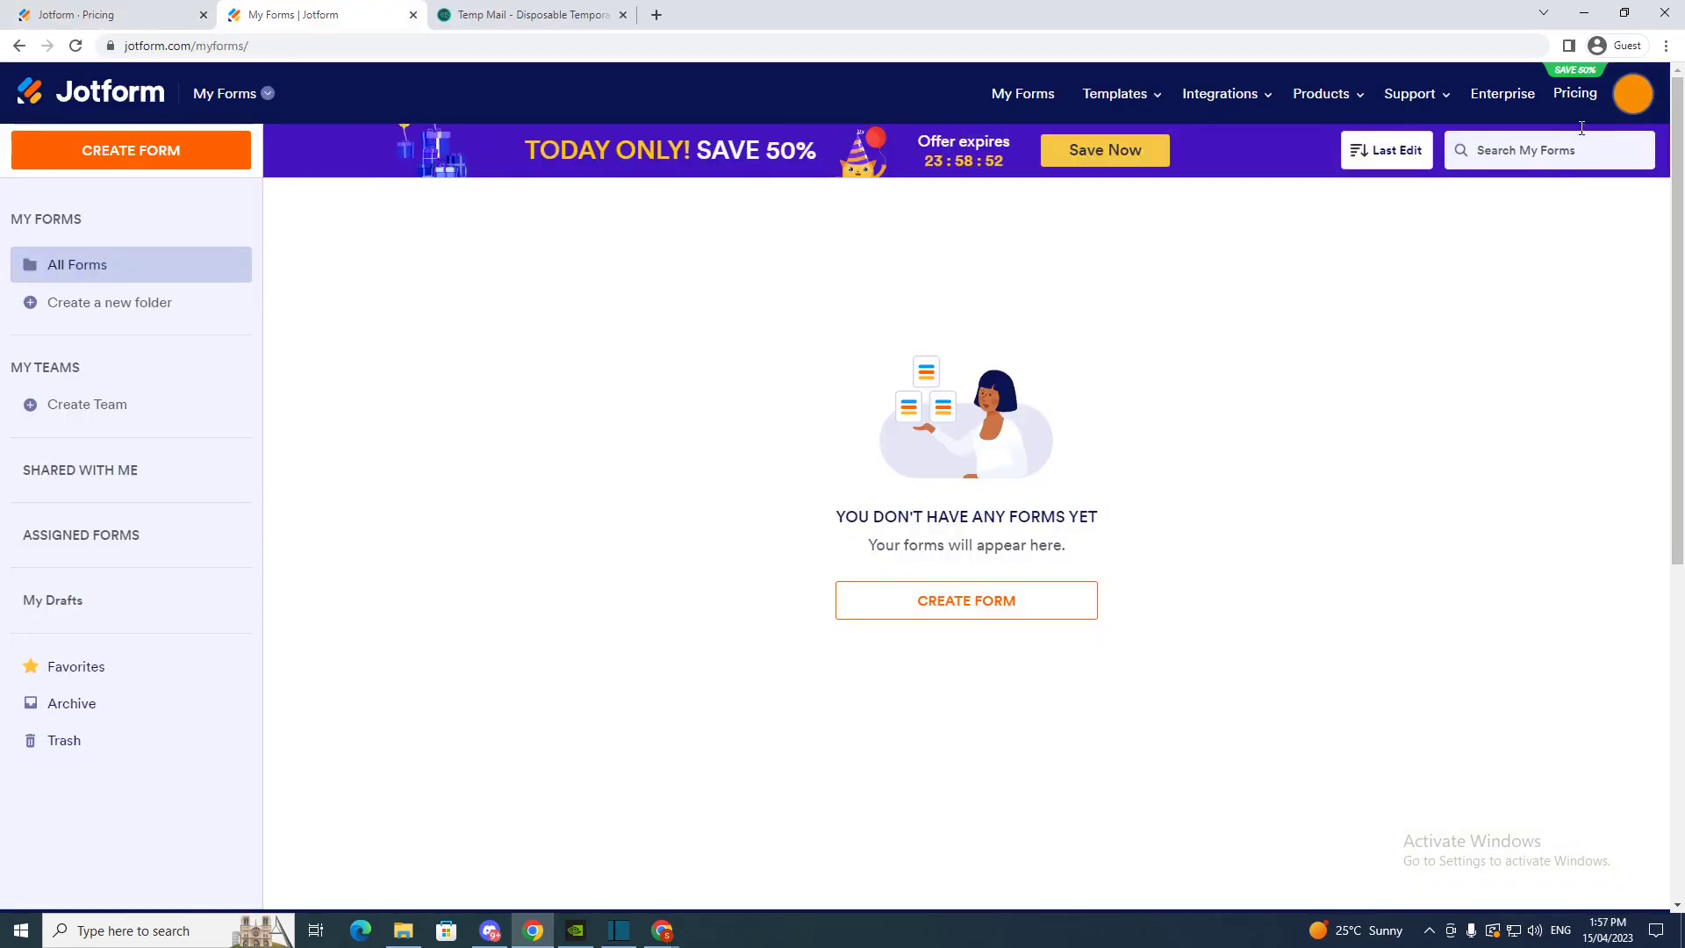
{"action": "left_click", "coordinate": [1634, 95]}
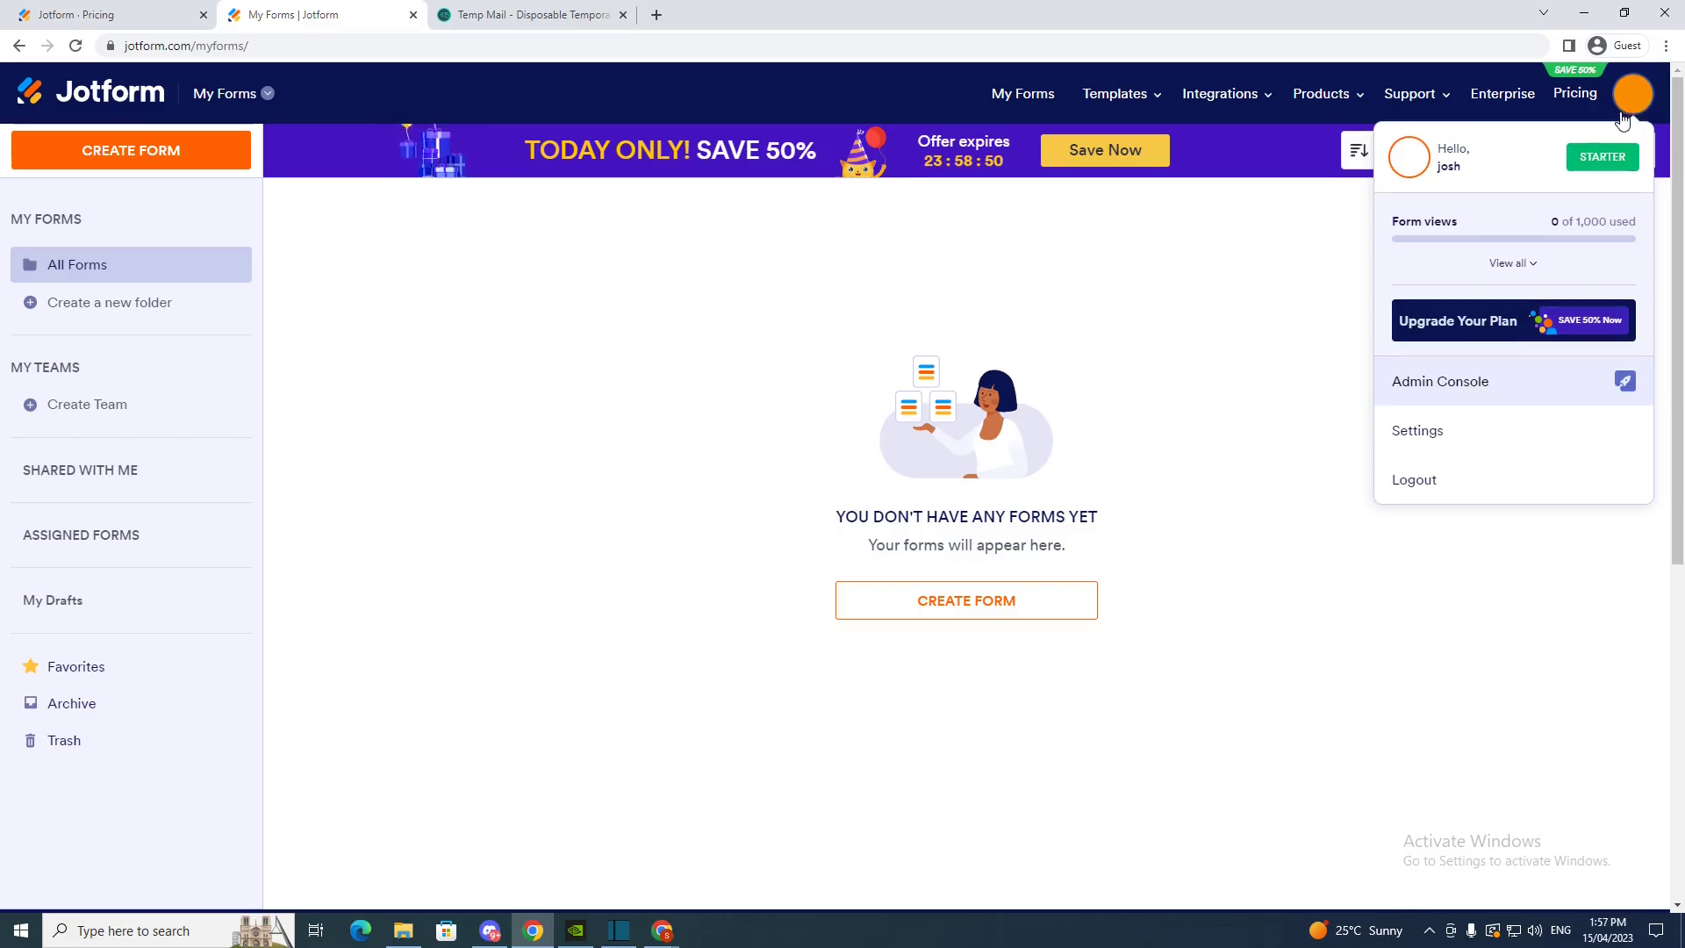
{"action": "left_click", "coordinate": [1417, 430]}
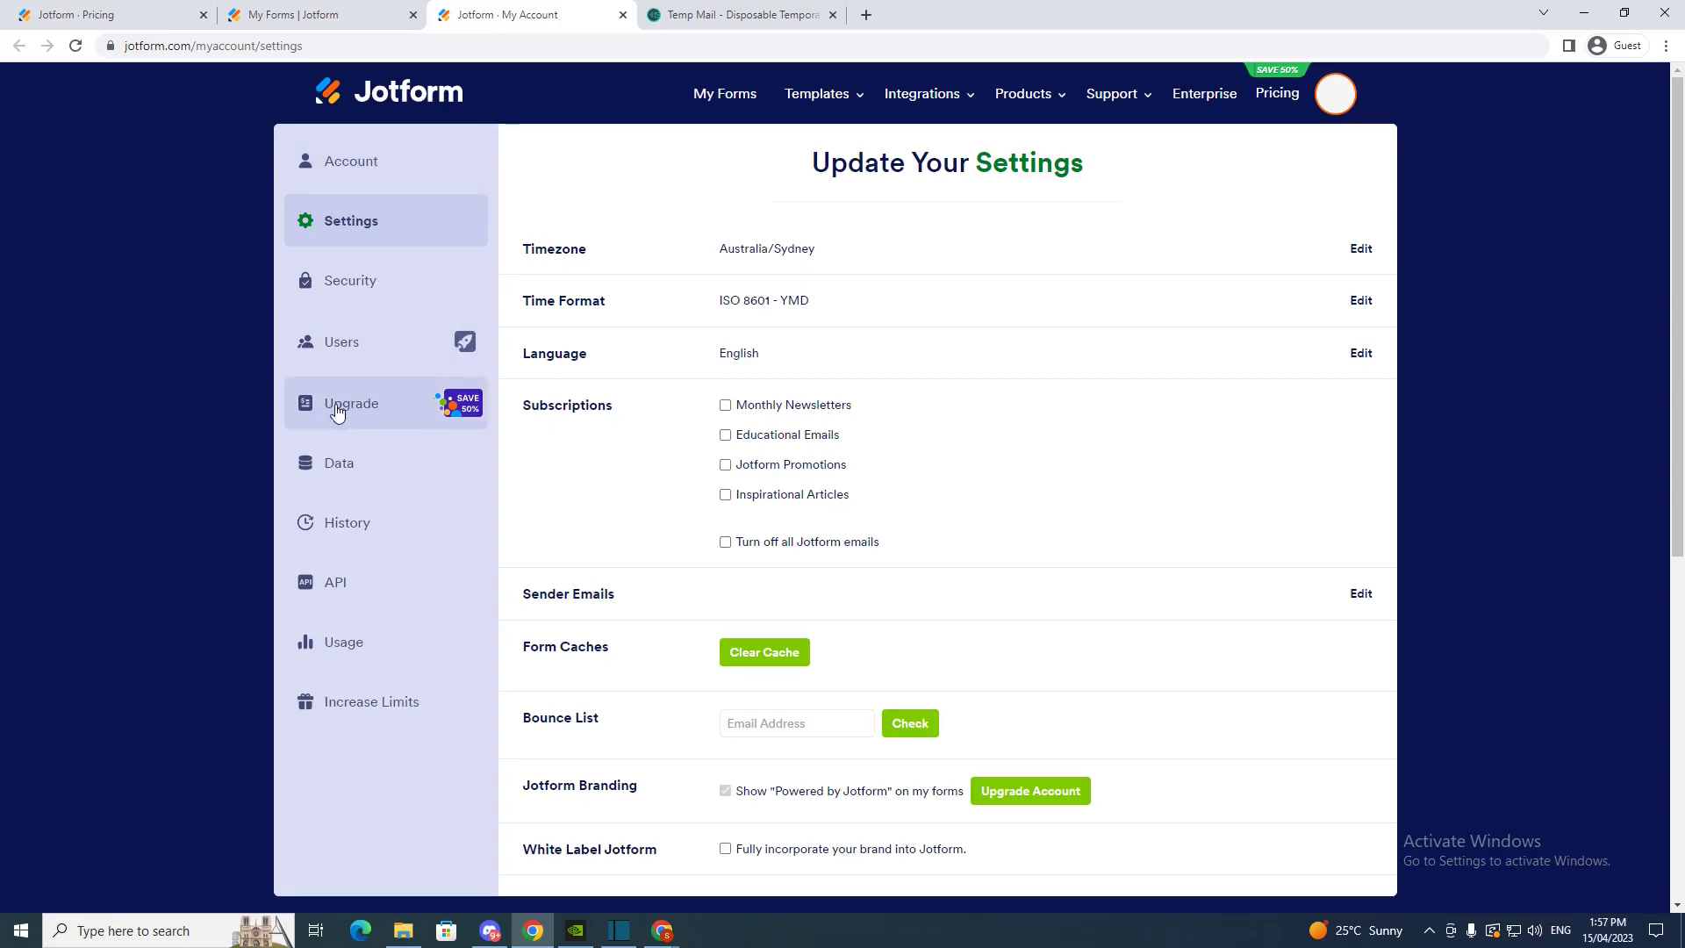
Show the Starter, Bronze, Silver and Gold plans under Upgrade in settings
{"action": "left_click", "coordinate": [351, 406]}
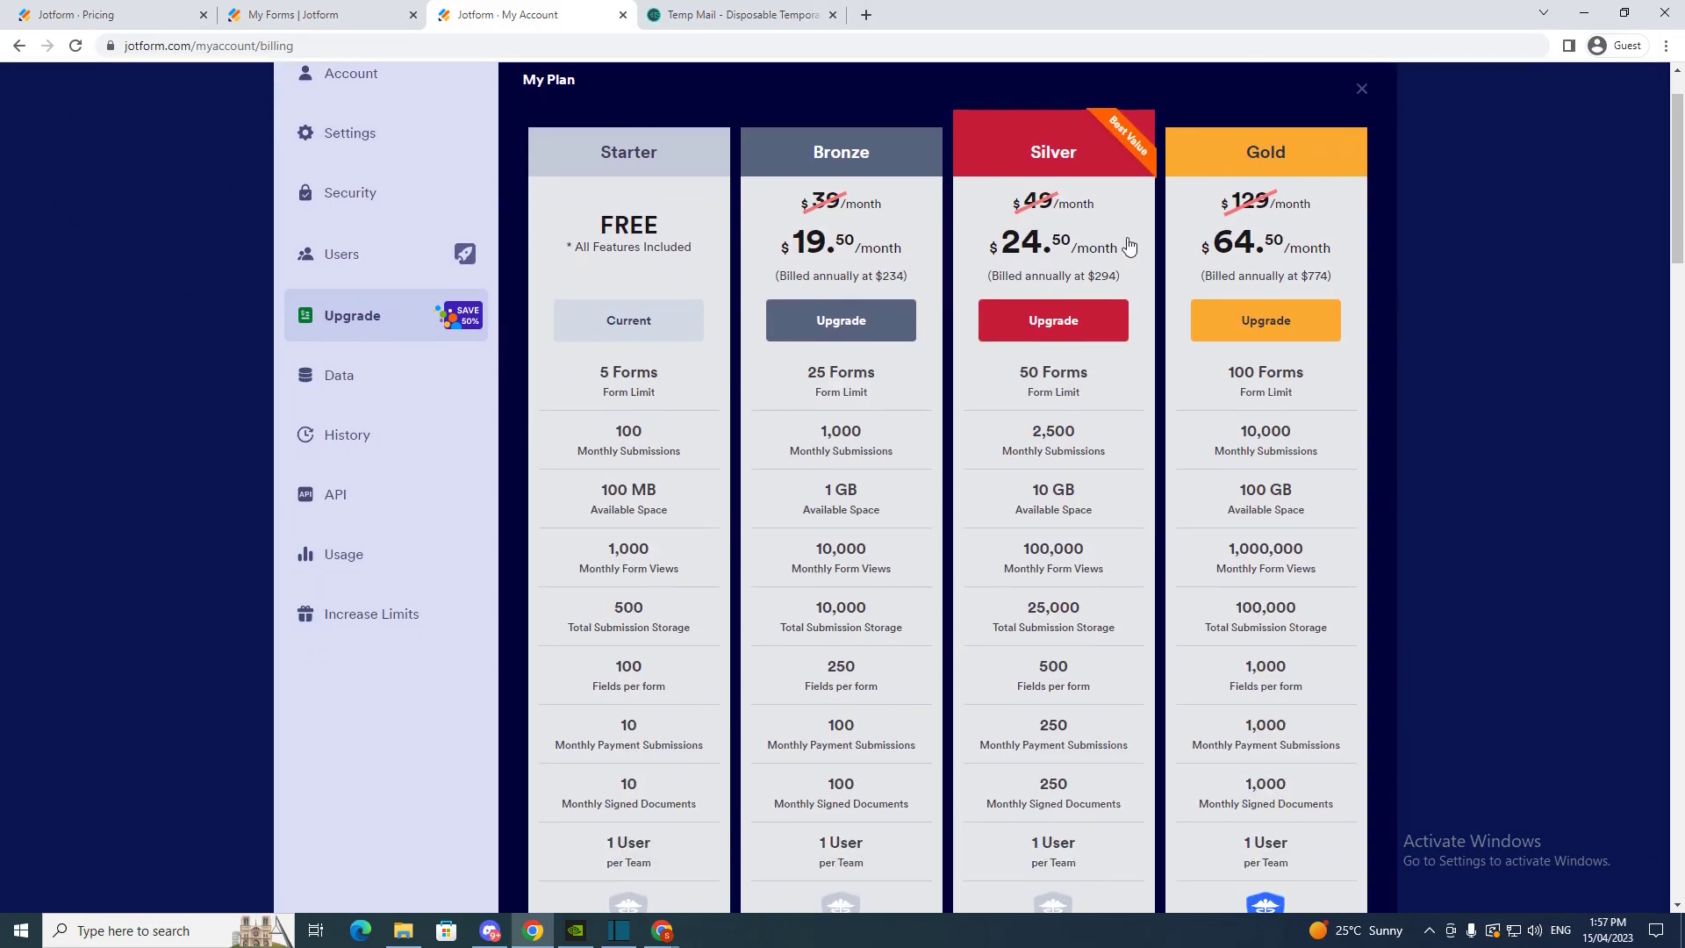
{"action": "scroll", "scroll_direction": "up", "scroll_amount": 3}
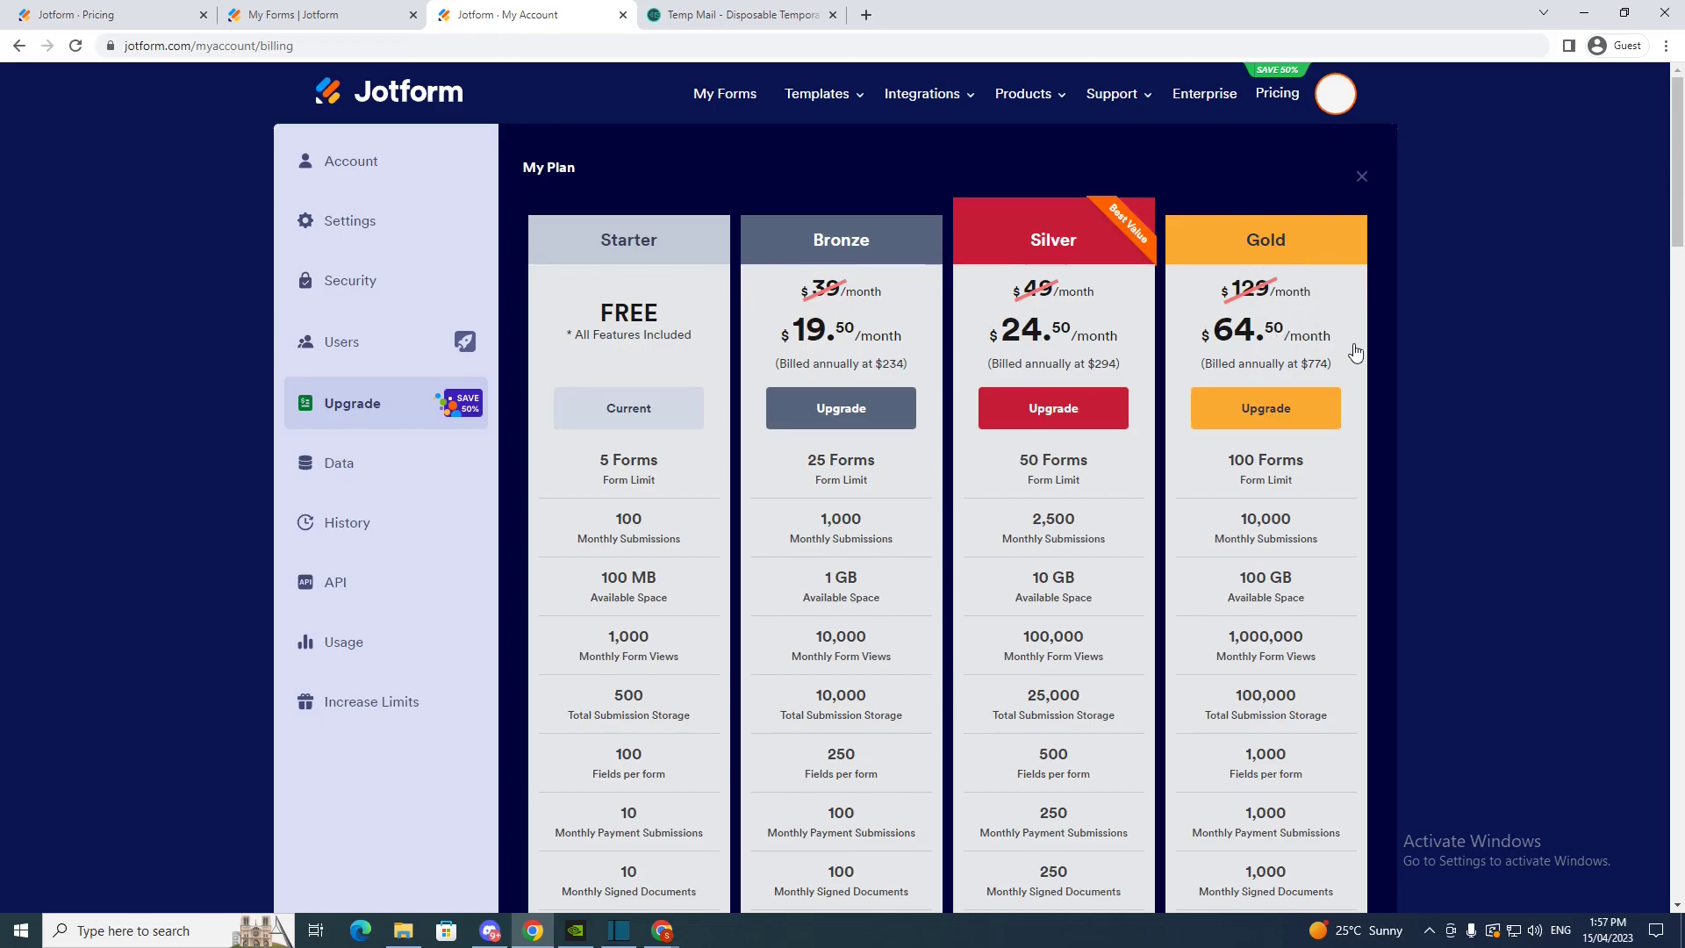
{"action": "mouse_move", "coordinate": [842, 409]}
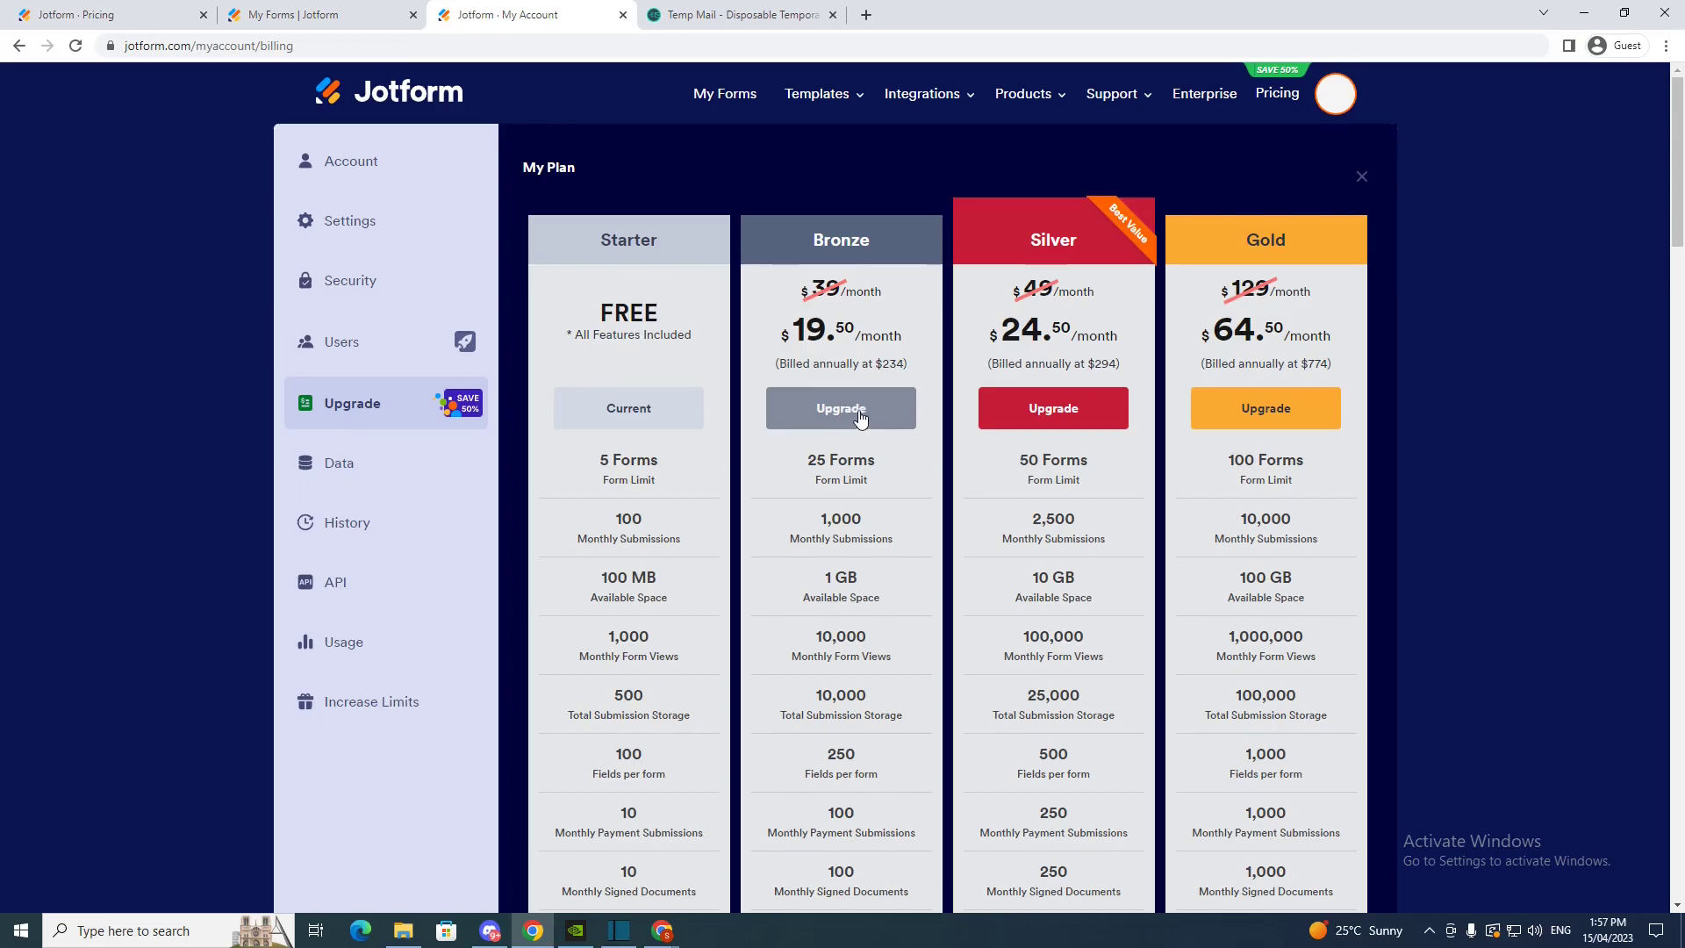
Upgrade to Bronze at $39/month, accept the Terms of Service, and continue
{"action": "left_click", "coordinate": [841, 409]}
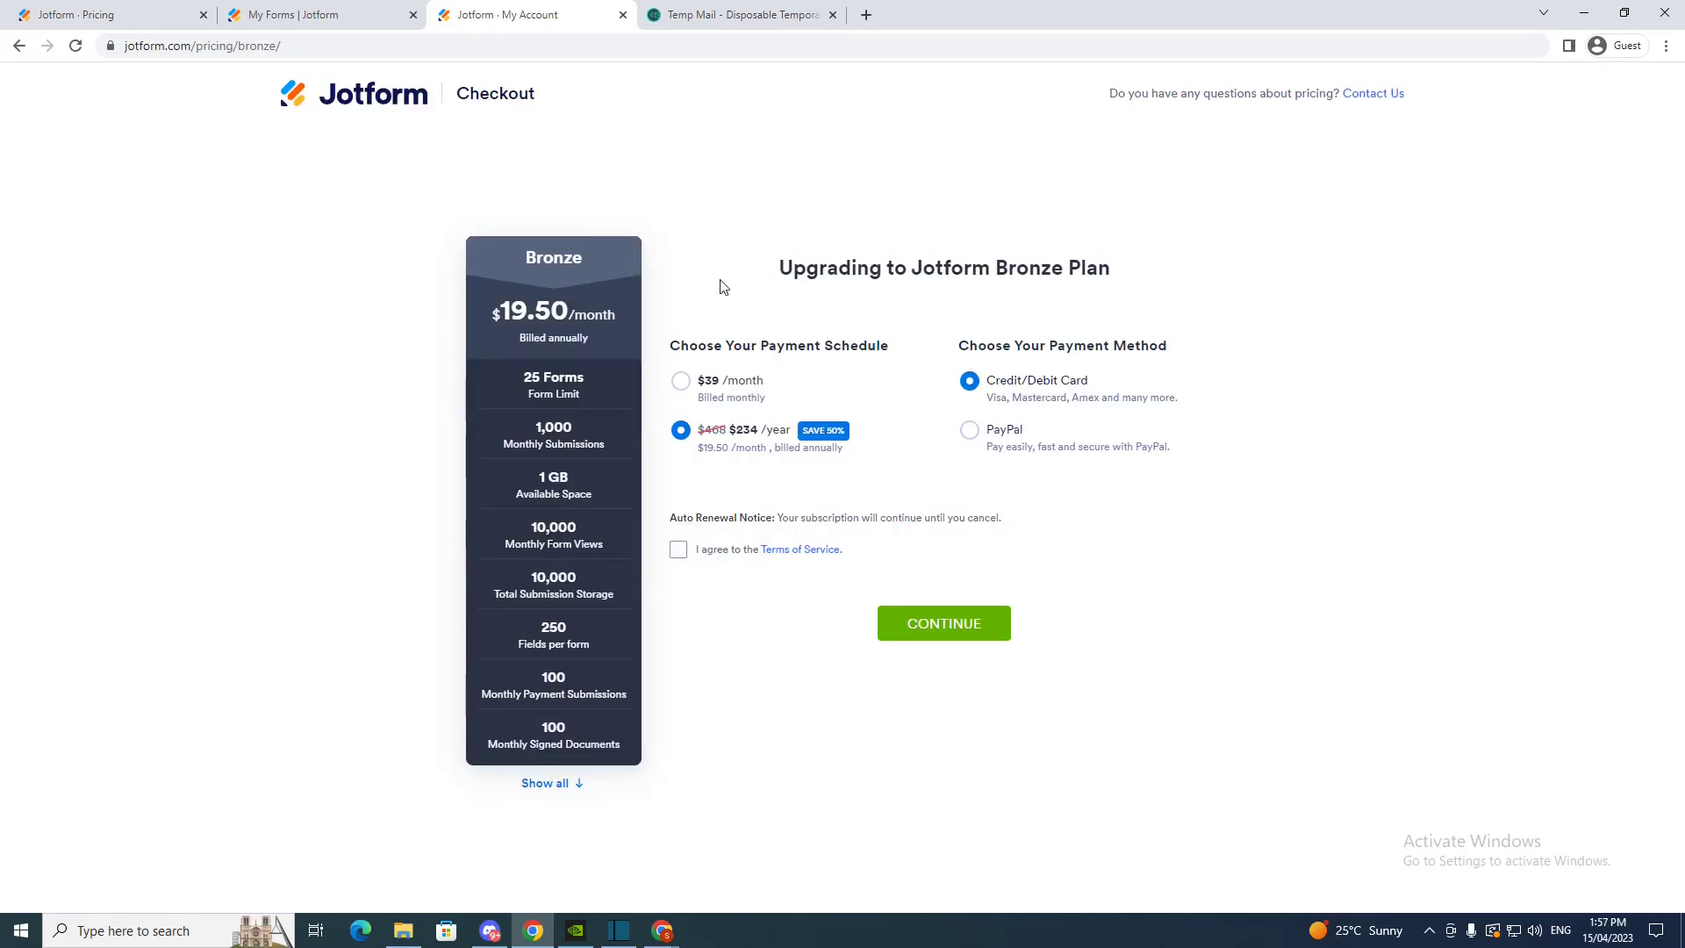
{"action": "mouse_move", "coordinate": [904, 360]}
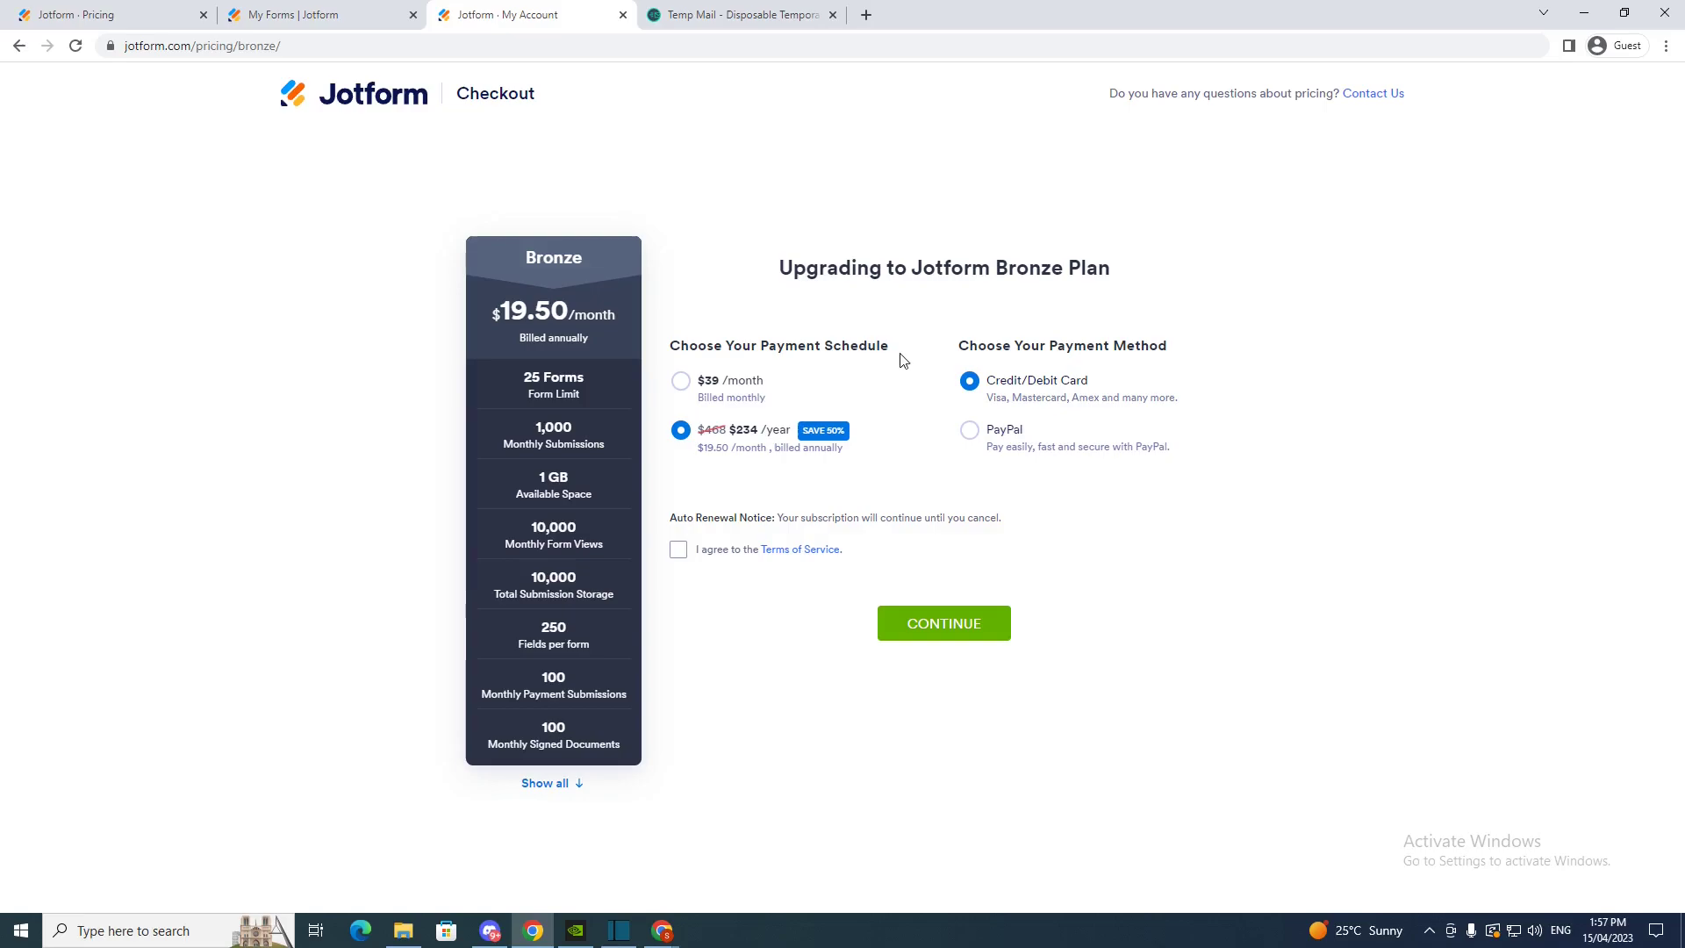
{"action": "mouse_move", "coordinate": [971, 340]}
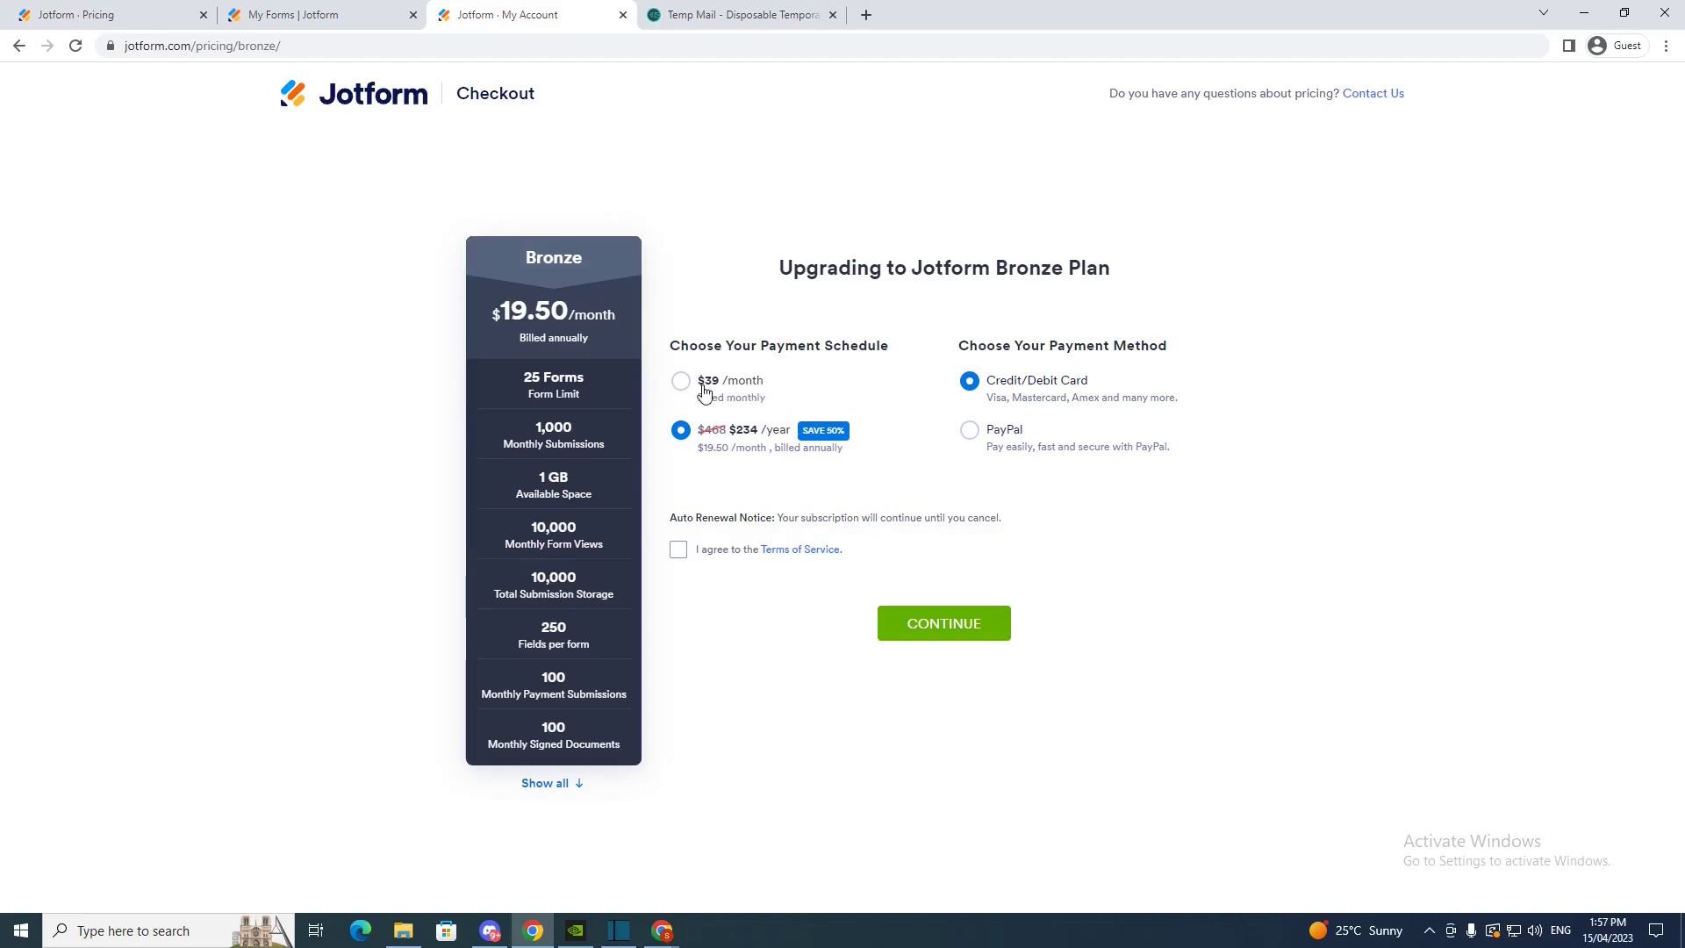
{"action": "mouse_move", "coordinate": [816, 445]}
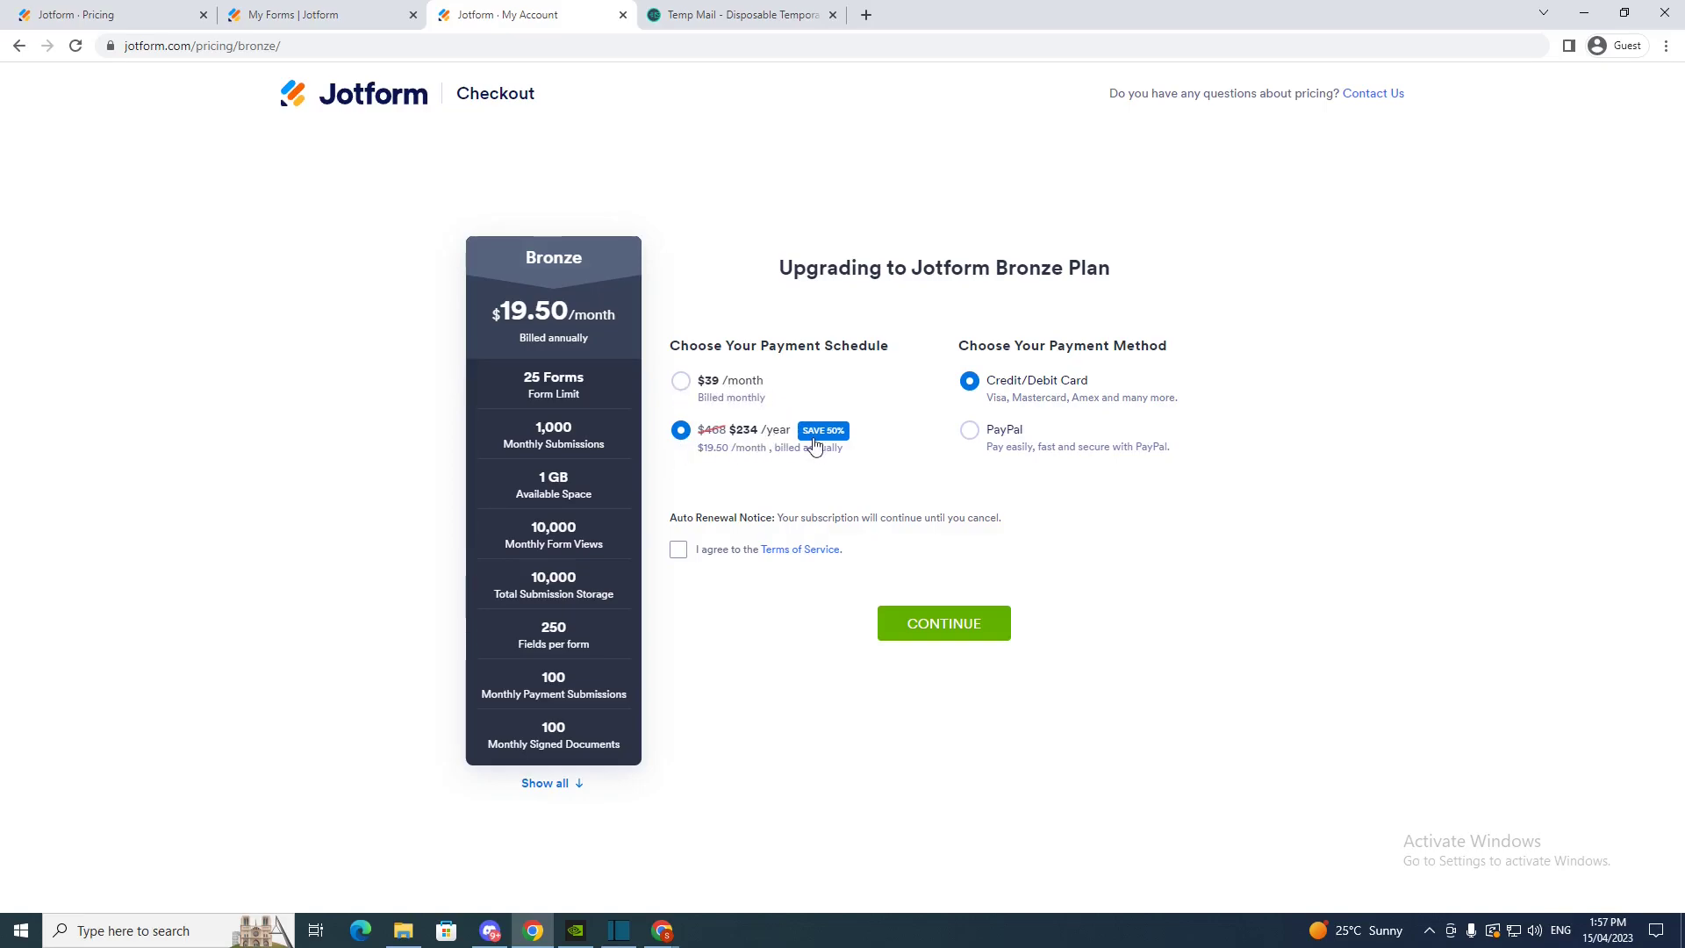
{"action": "mouse_move", "coordinate": [769, 445]}
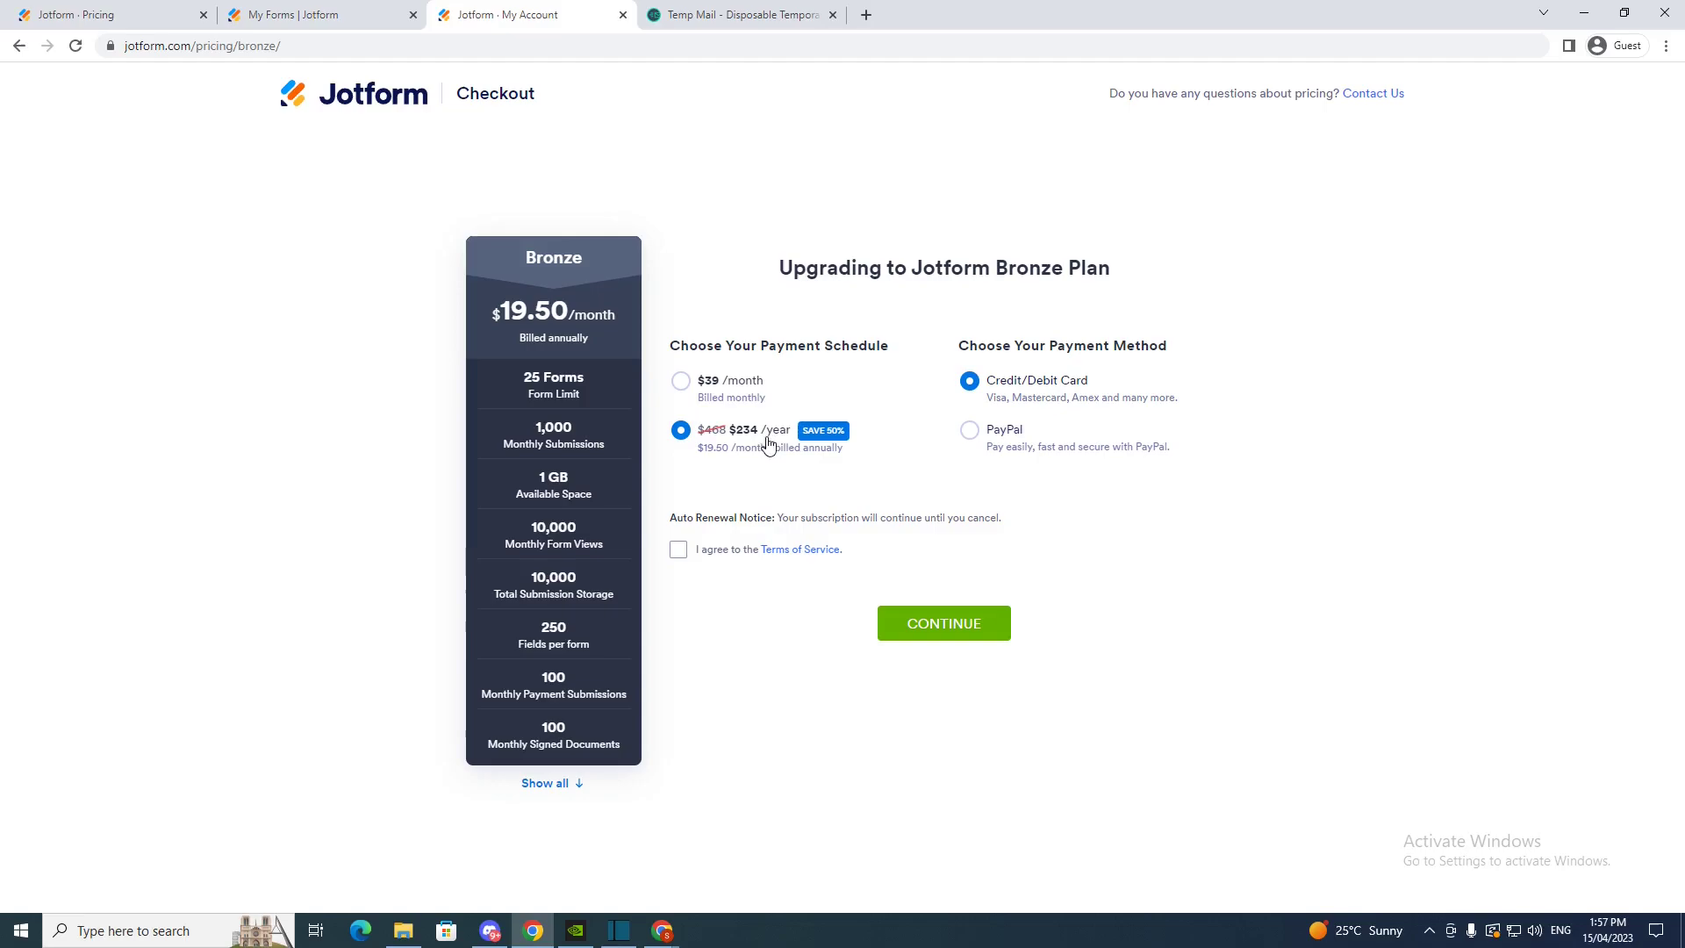
{"action": "mouse_move", "coordinate": [694, 398]}
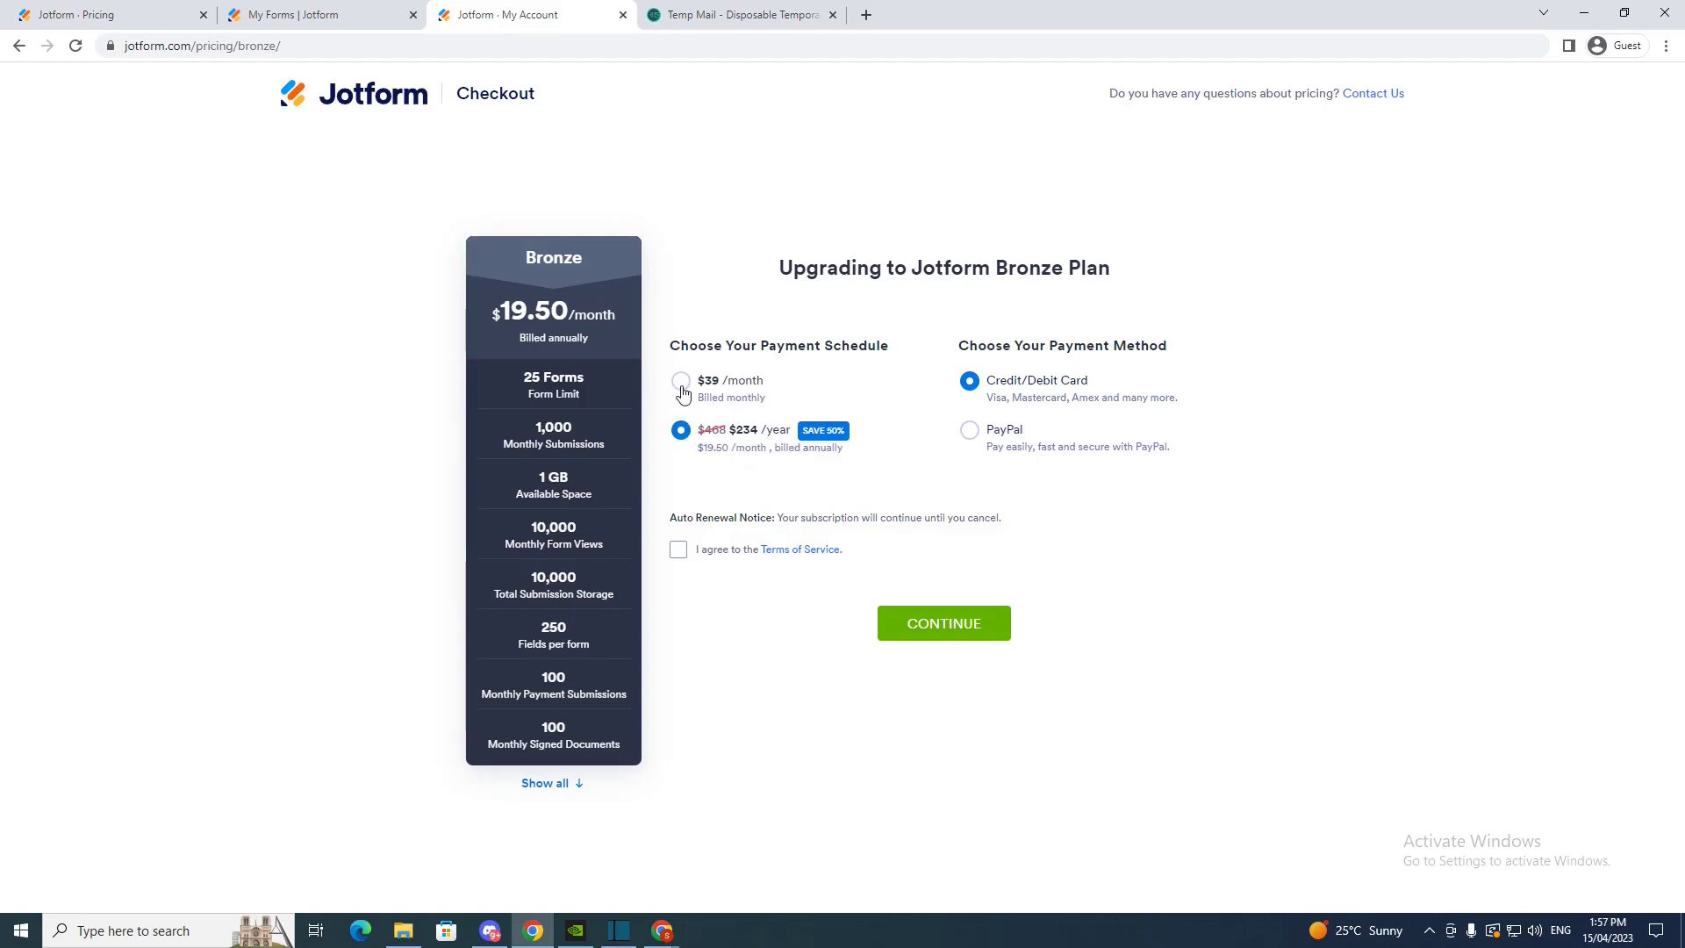
{"action": "left_click", "coordinate": [681, 380]}
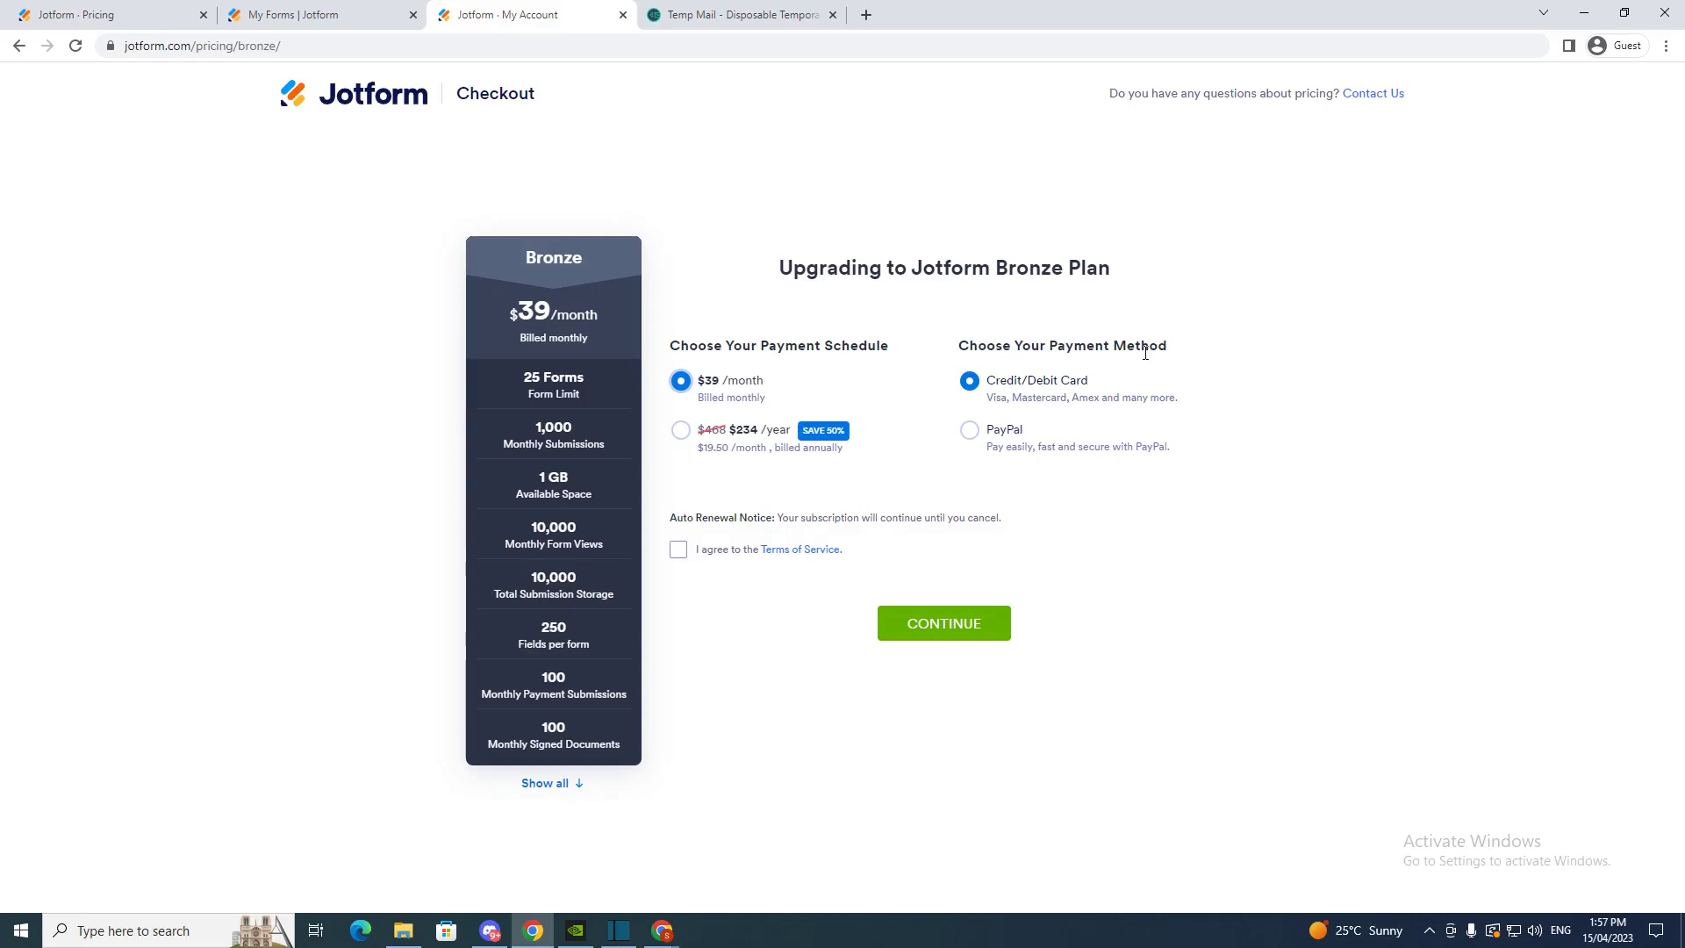
{"action": "mouse_move", "coordinate": [982, 446]}
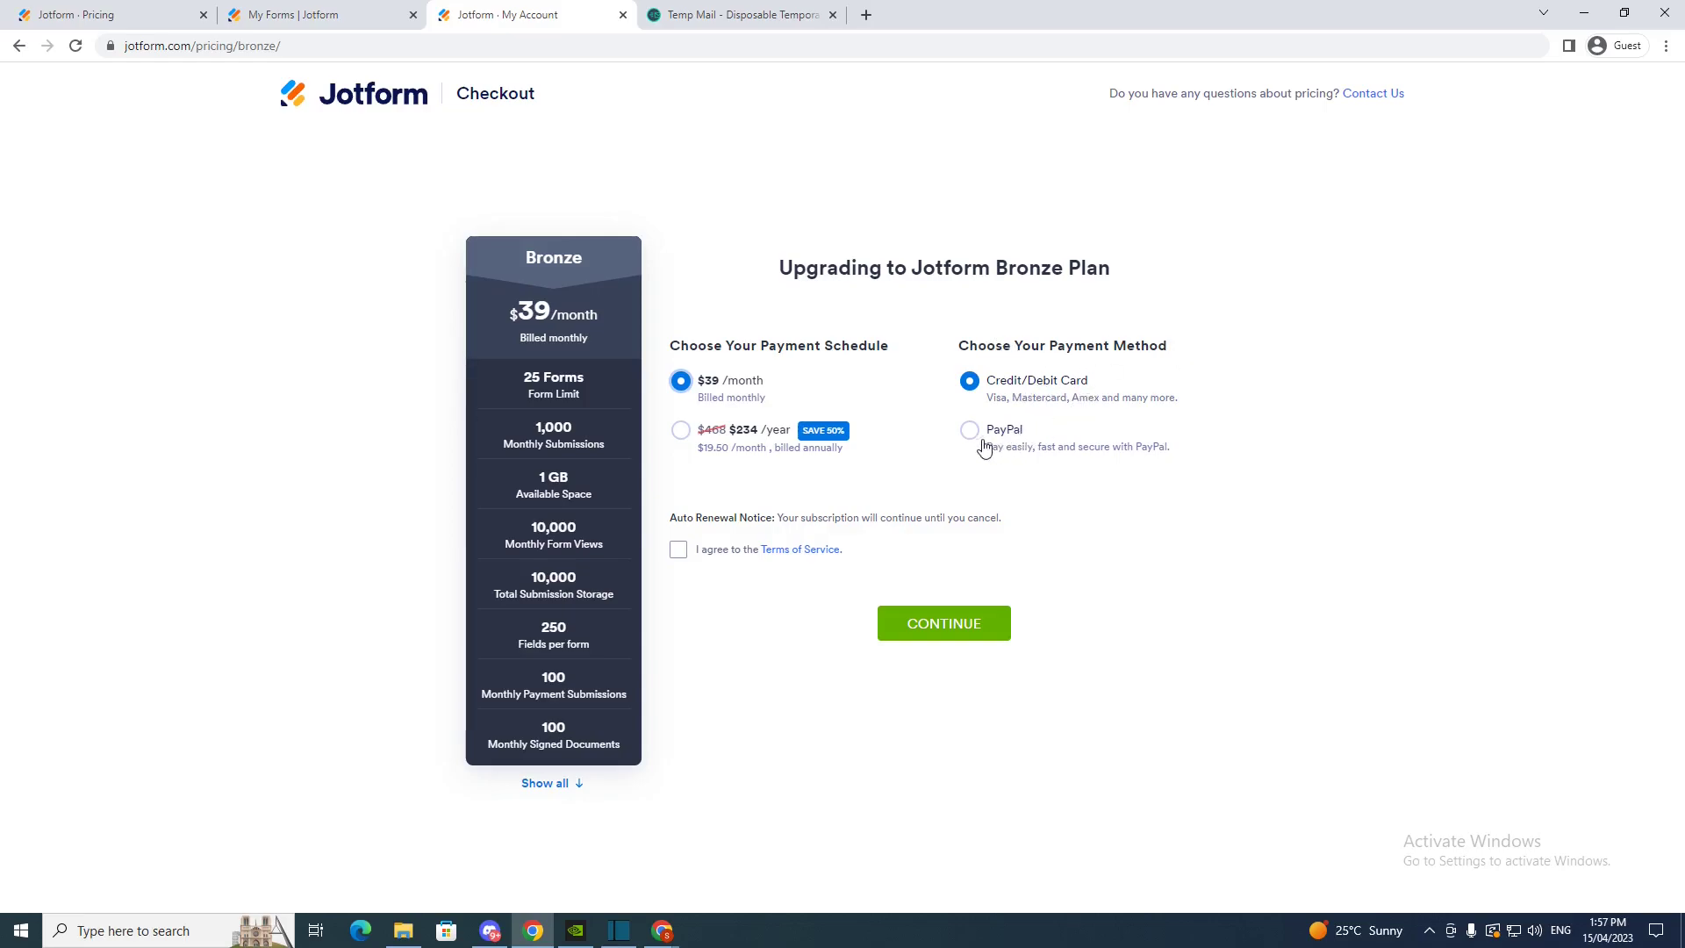
{"action": "mouse_move", "coordinate": [981, 389]}
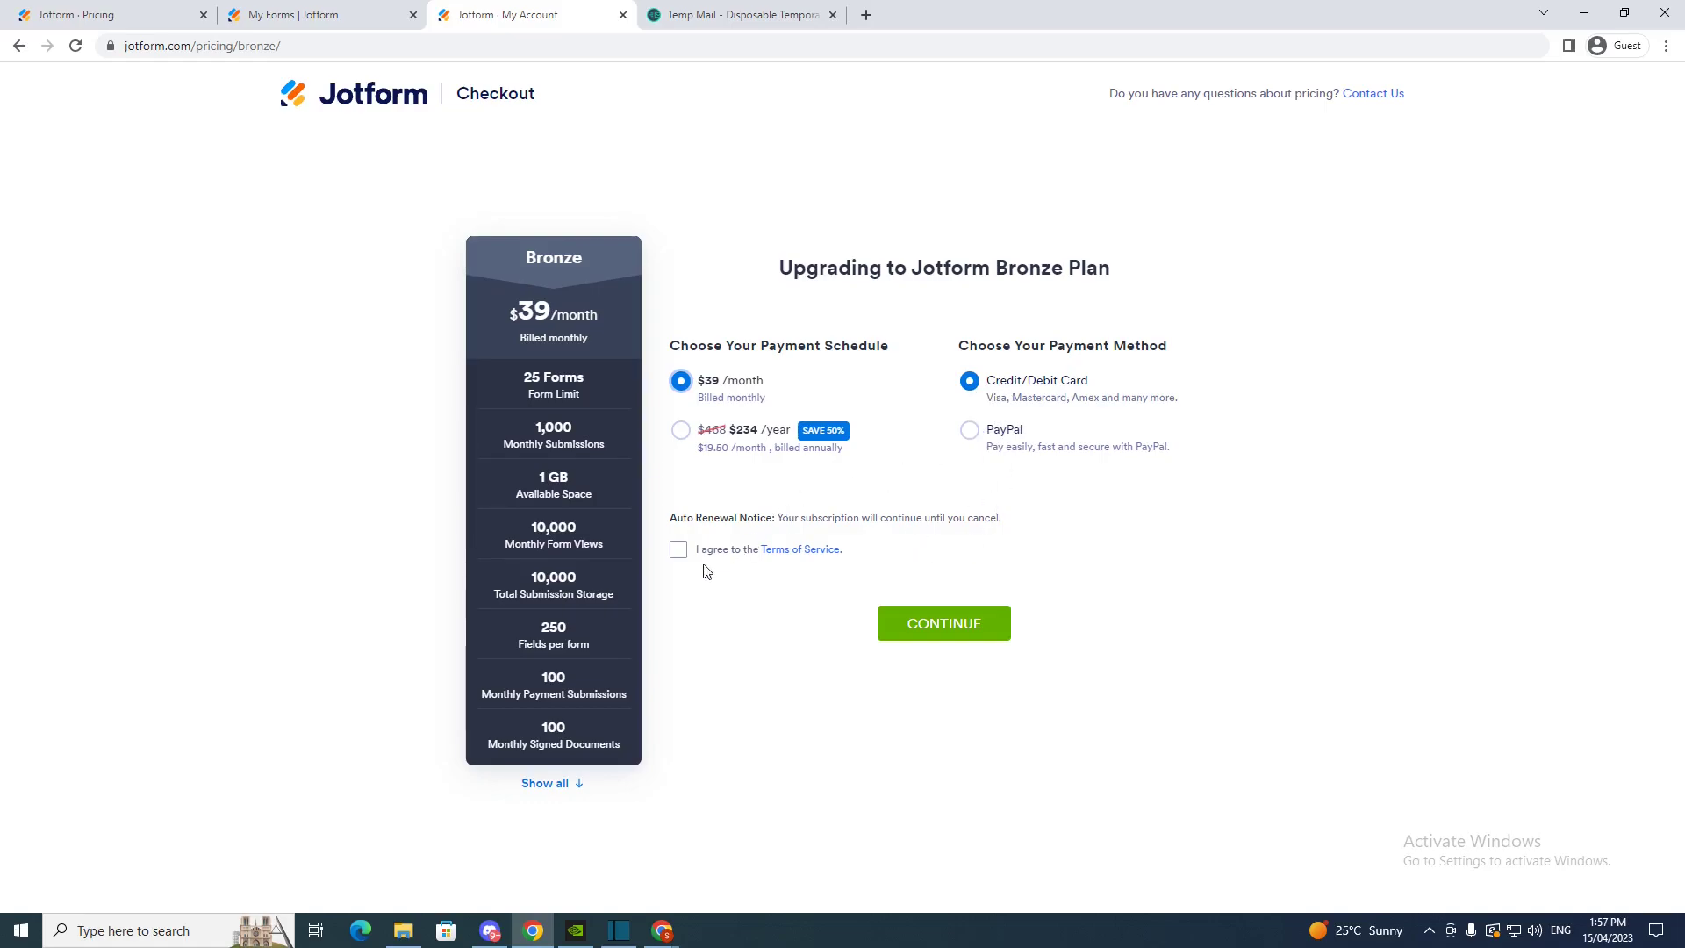
{"action": "left_click", "coordinate": [679, 549]}
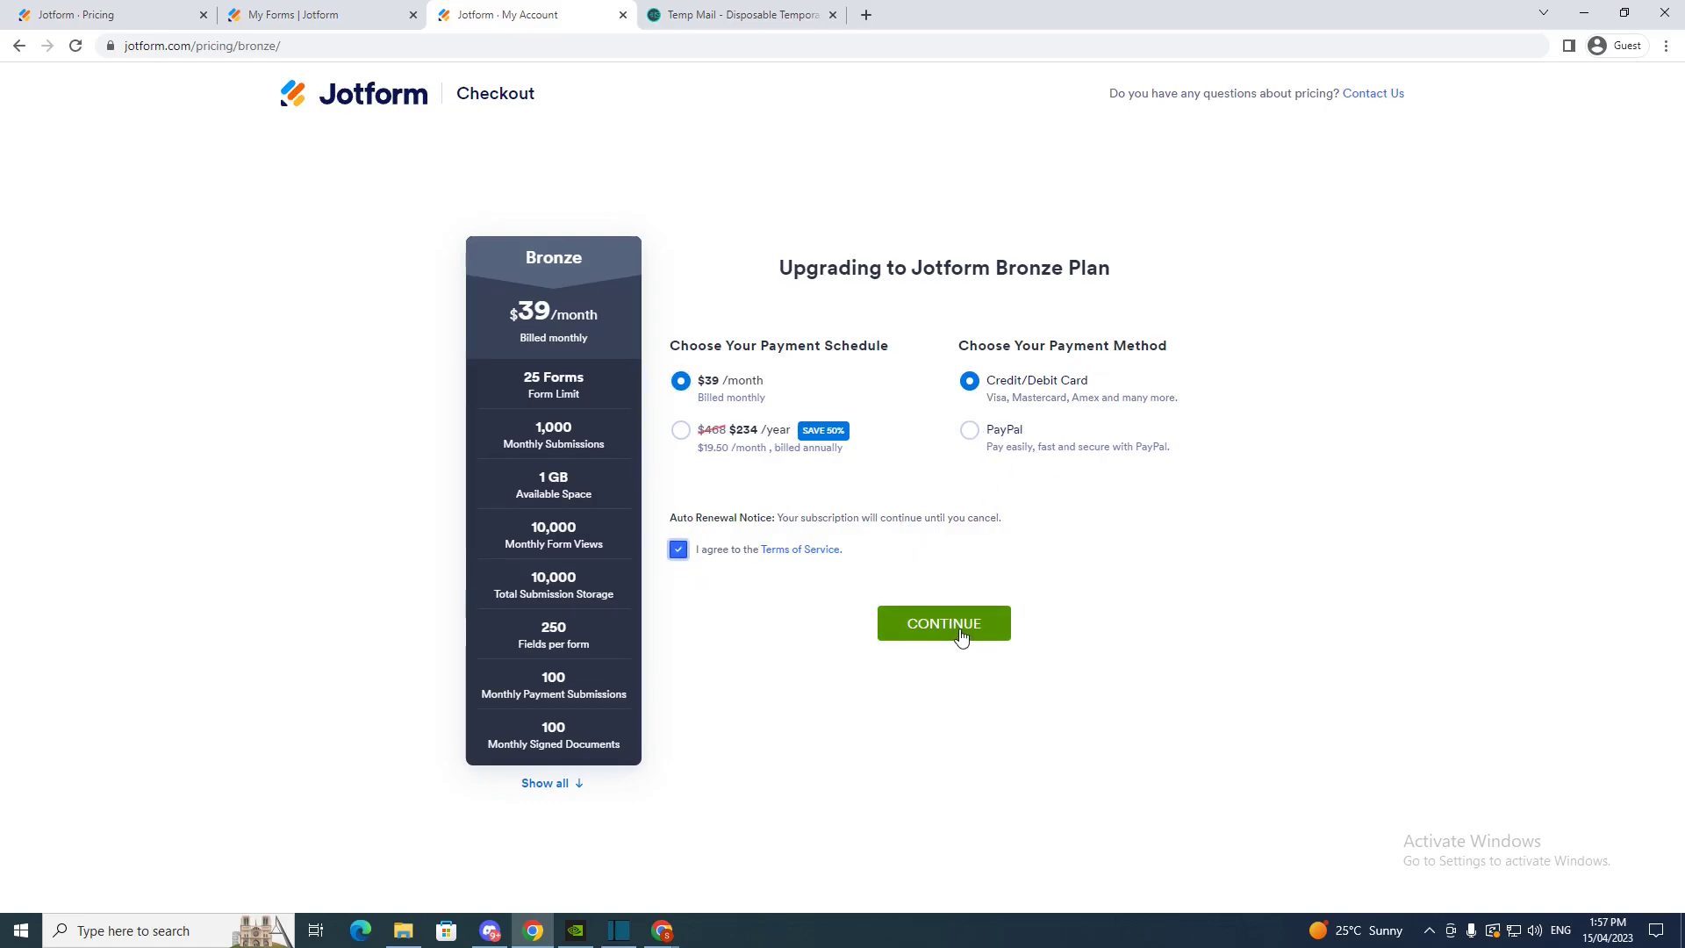
{"action": "left_click", "coordinate": [942, 624]}
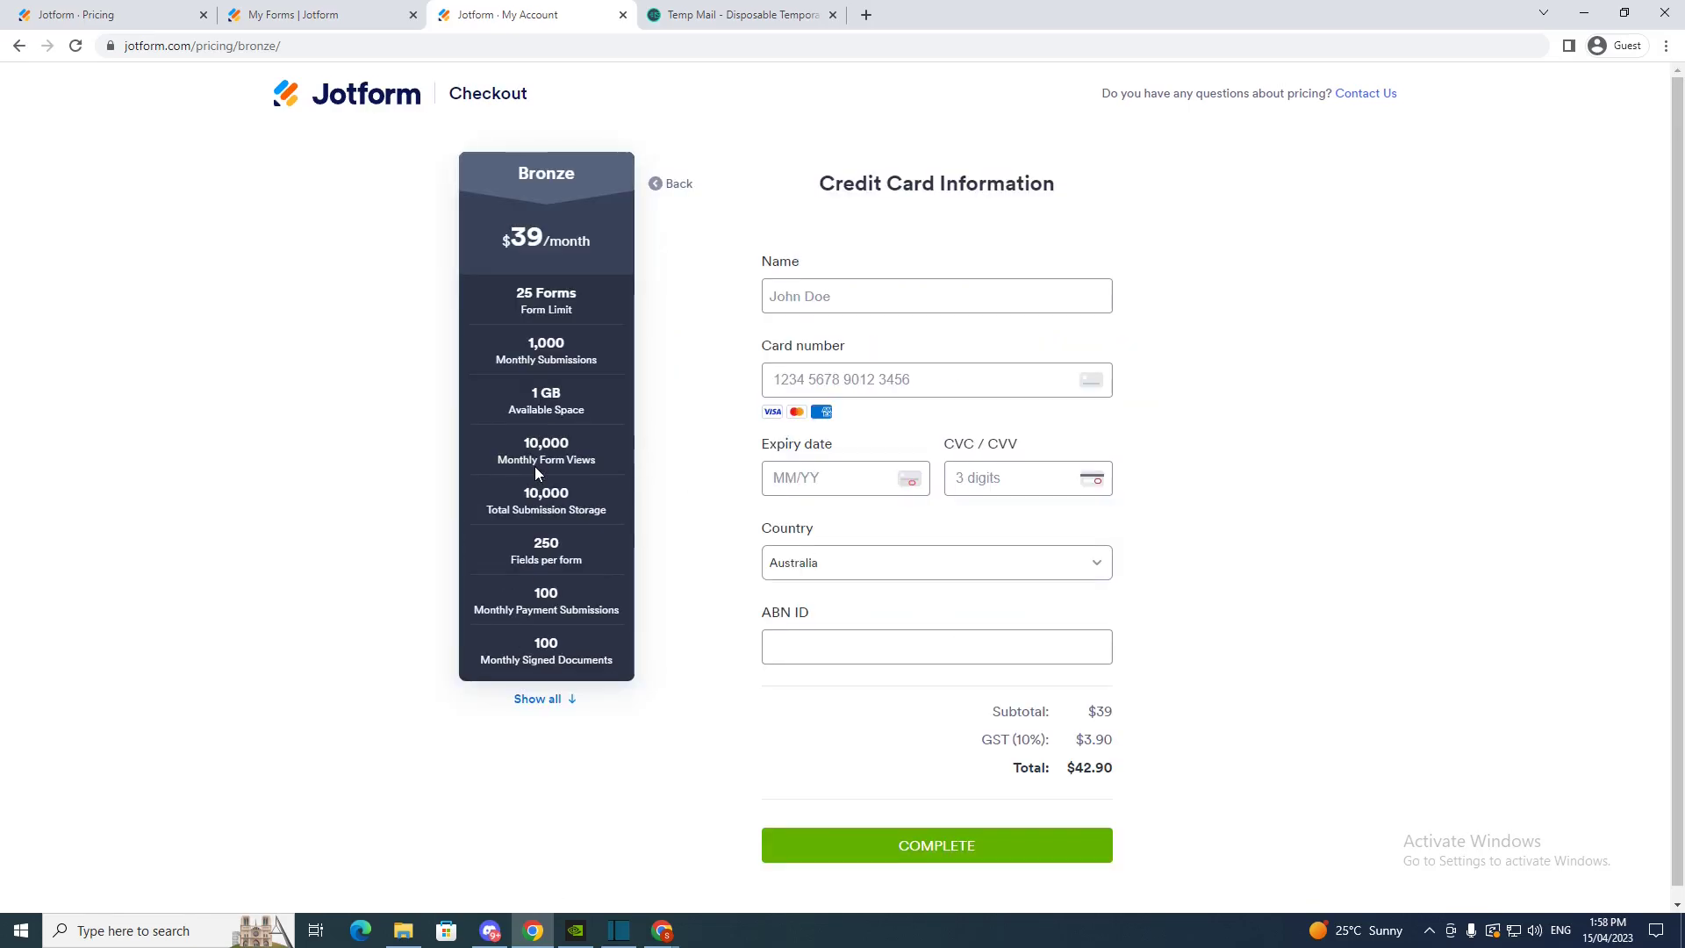
{"action": "mouse_move", "coordinate": [822, 324]}
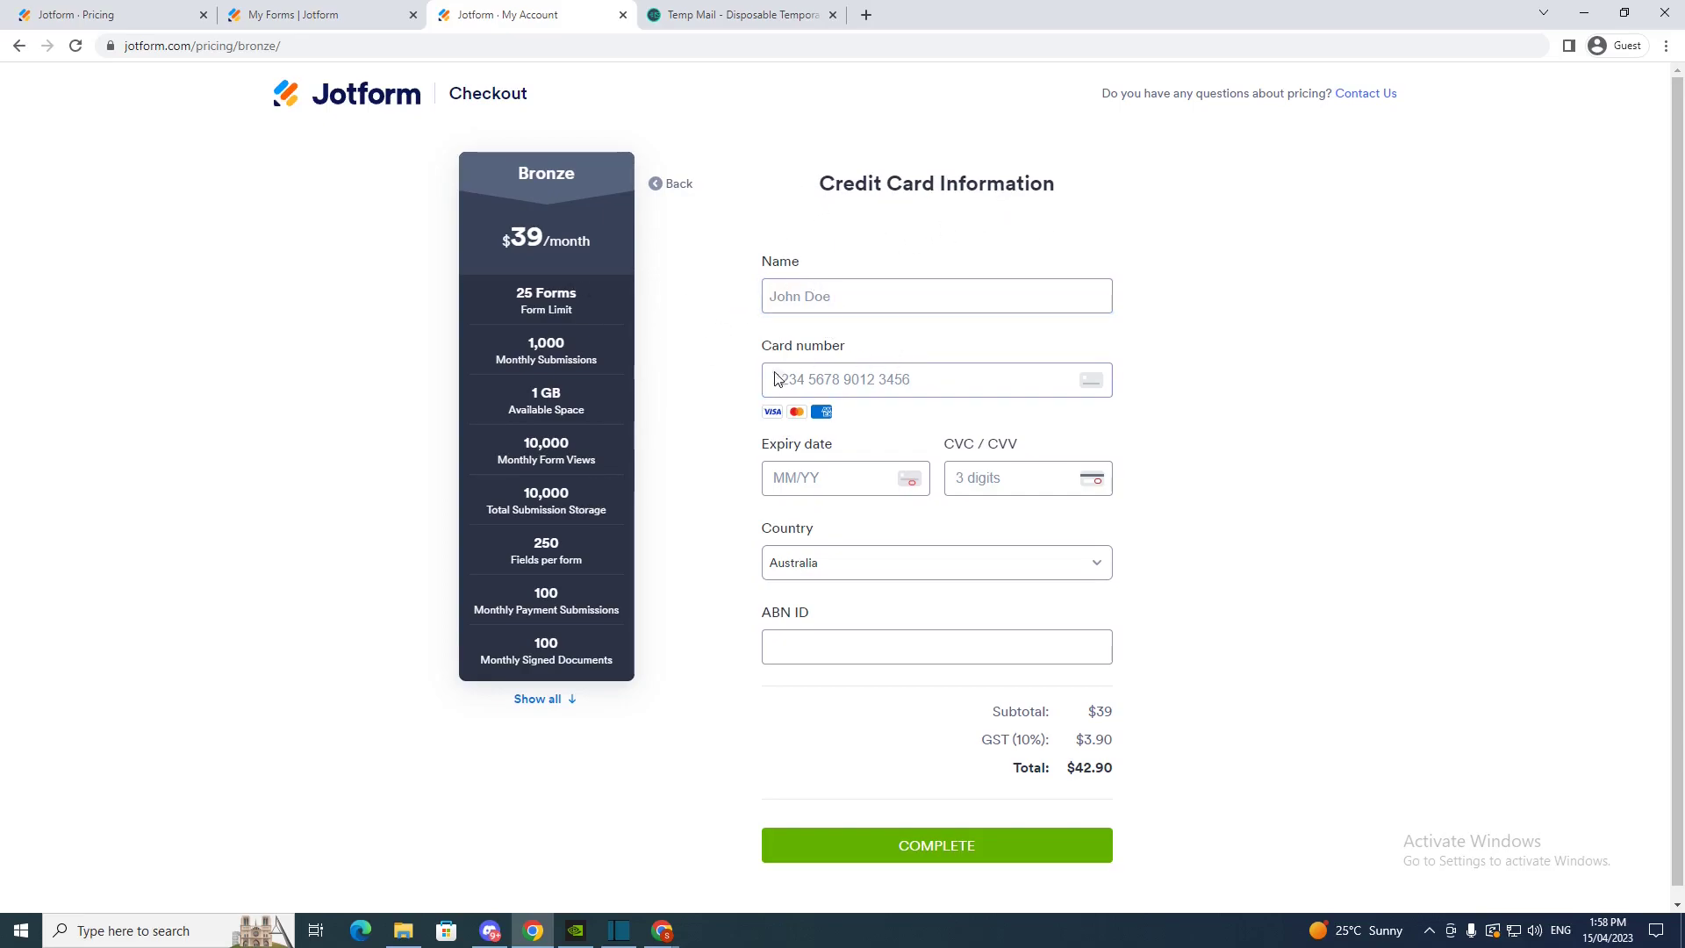
Submit the empty Credit Card Information form, triggering a missing-name error
{"action": "scroll", "scroll_direction": "up", "scroll_amount": 3}
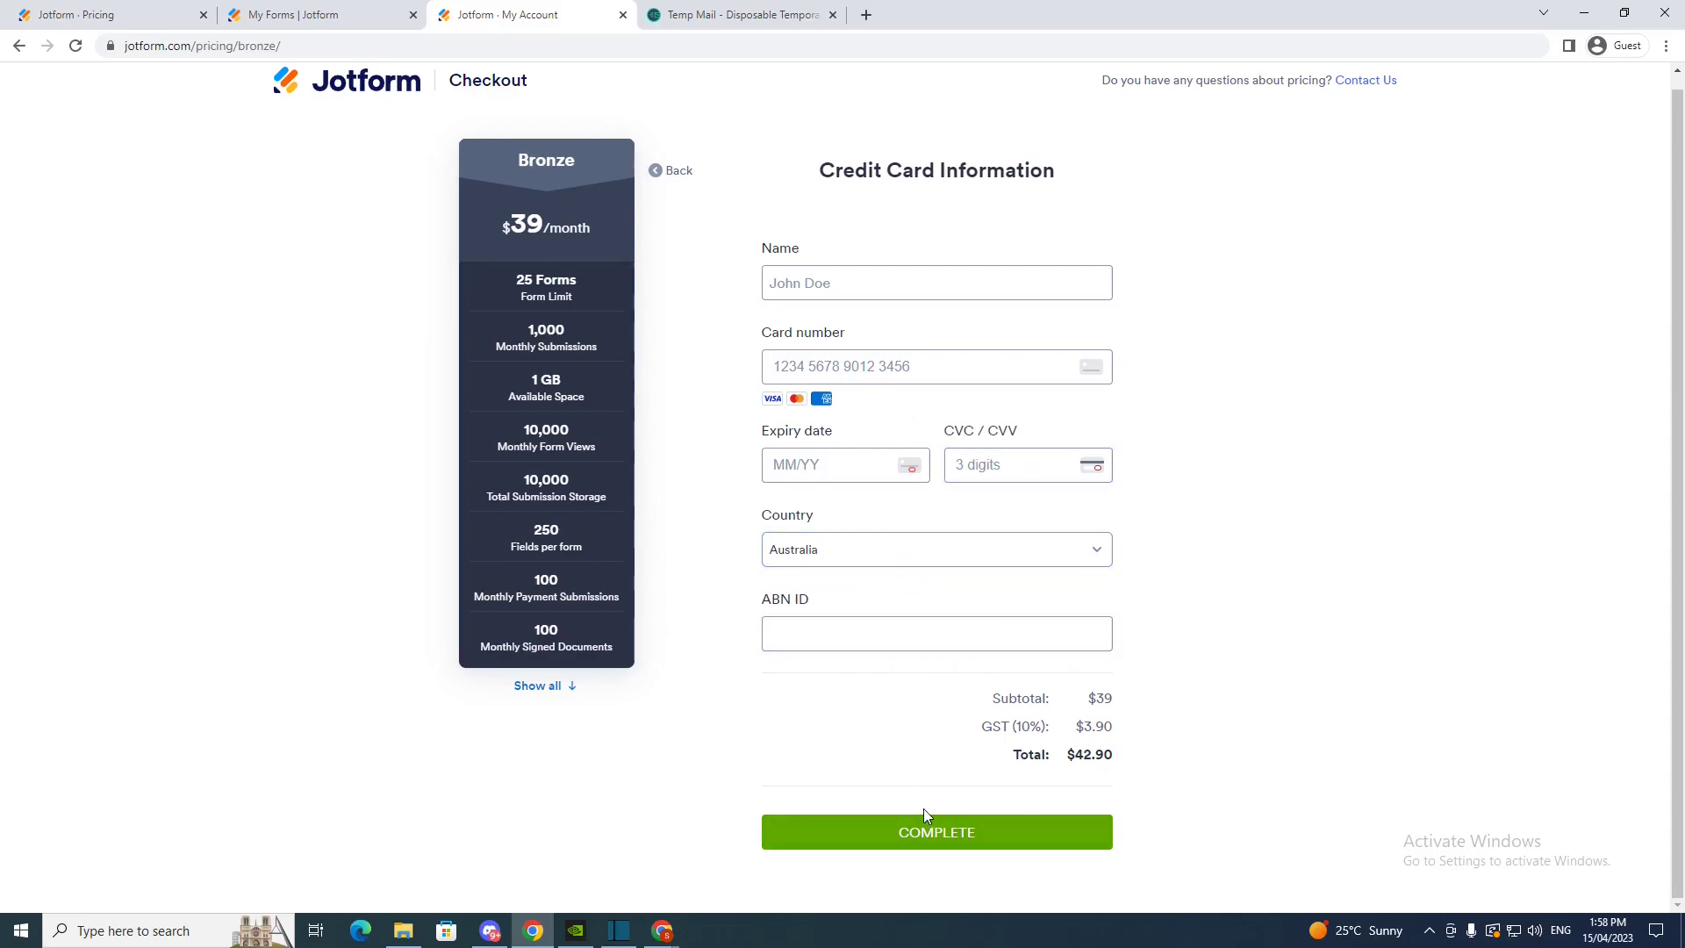
{"action": "mouse_move", "coordinate": [959, 851]}
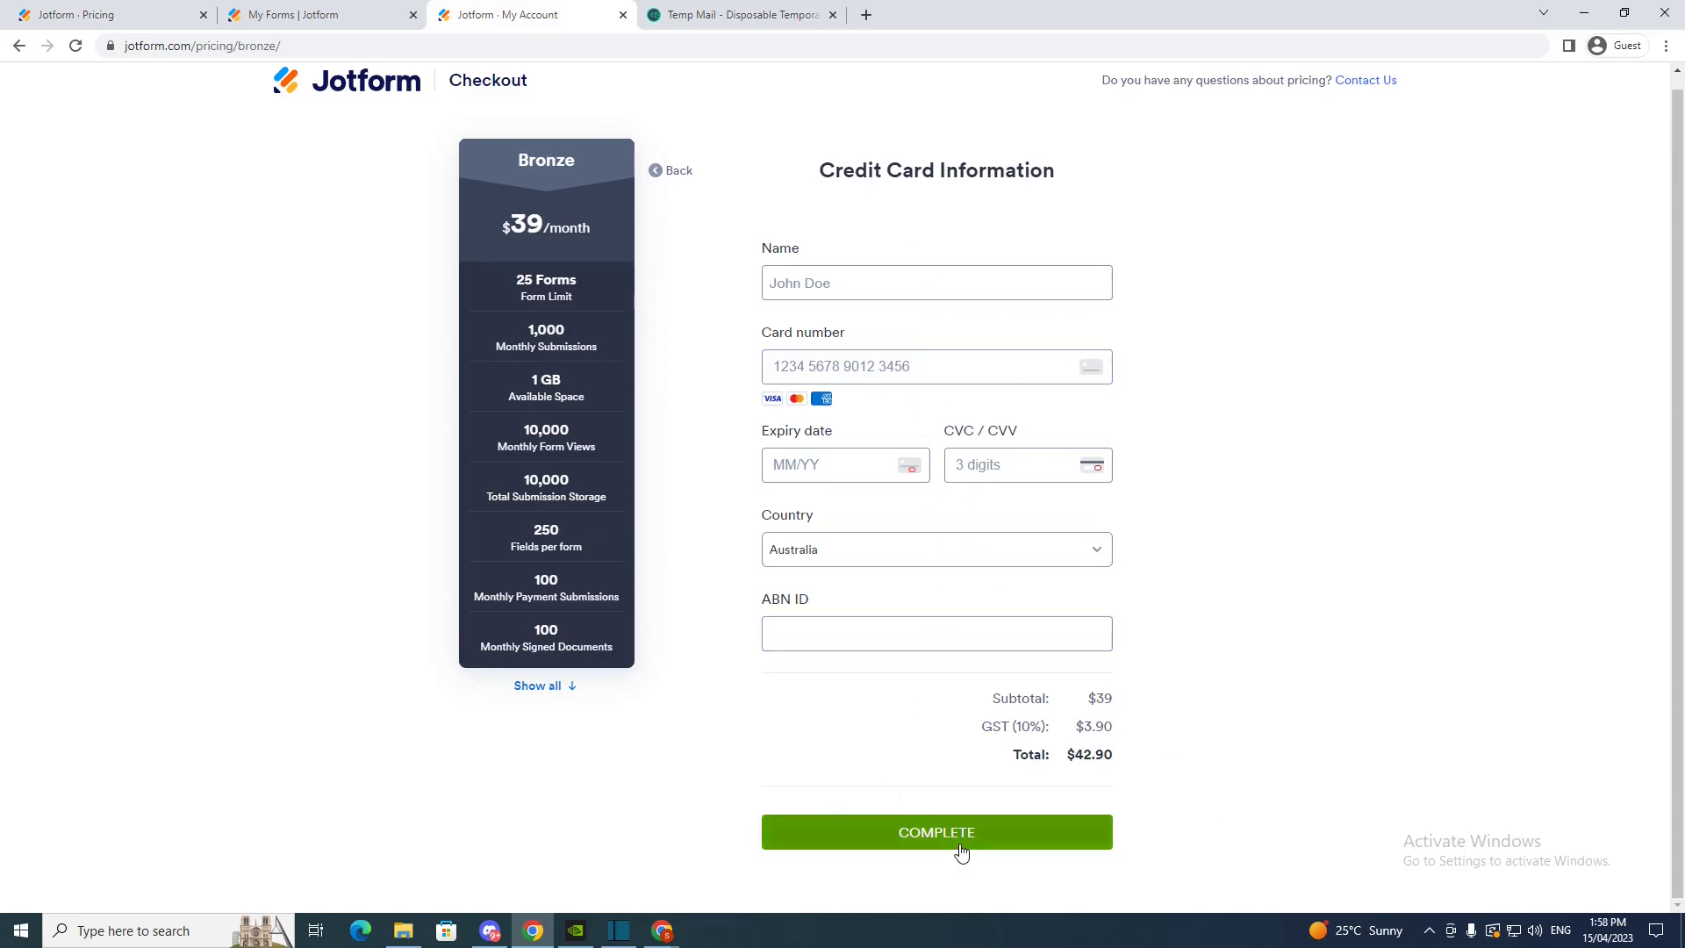
{"action": "left_click", "coordinate": [935, 832]}
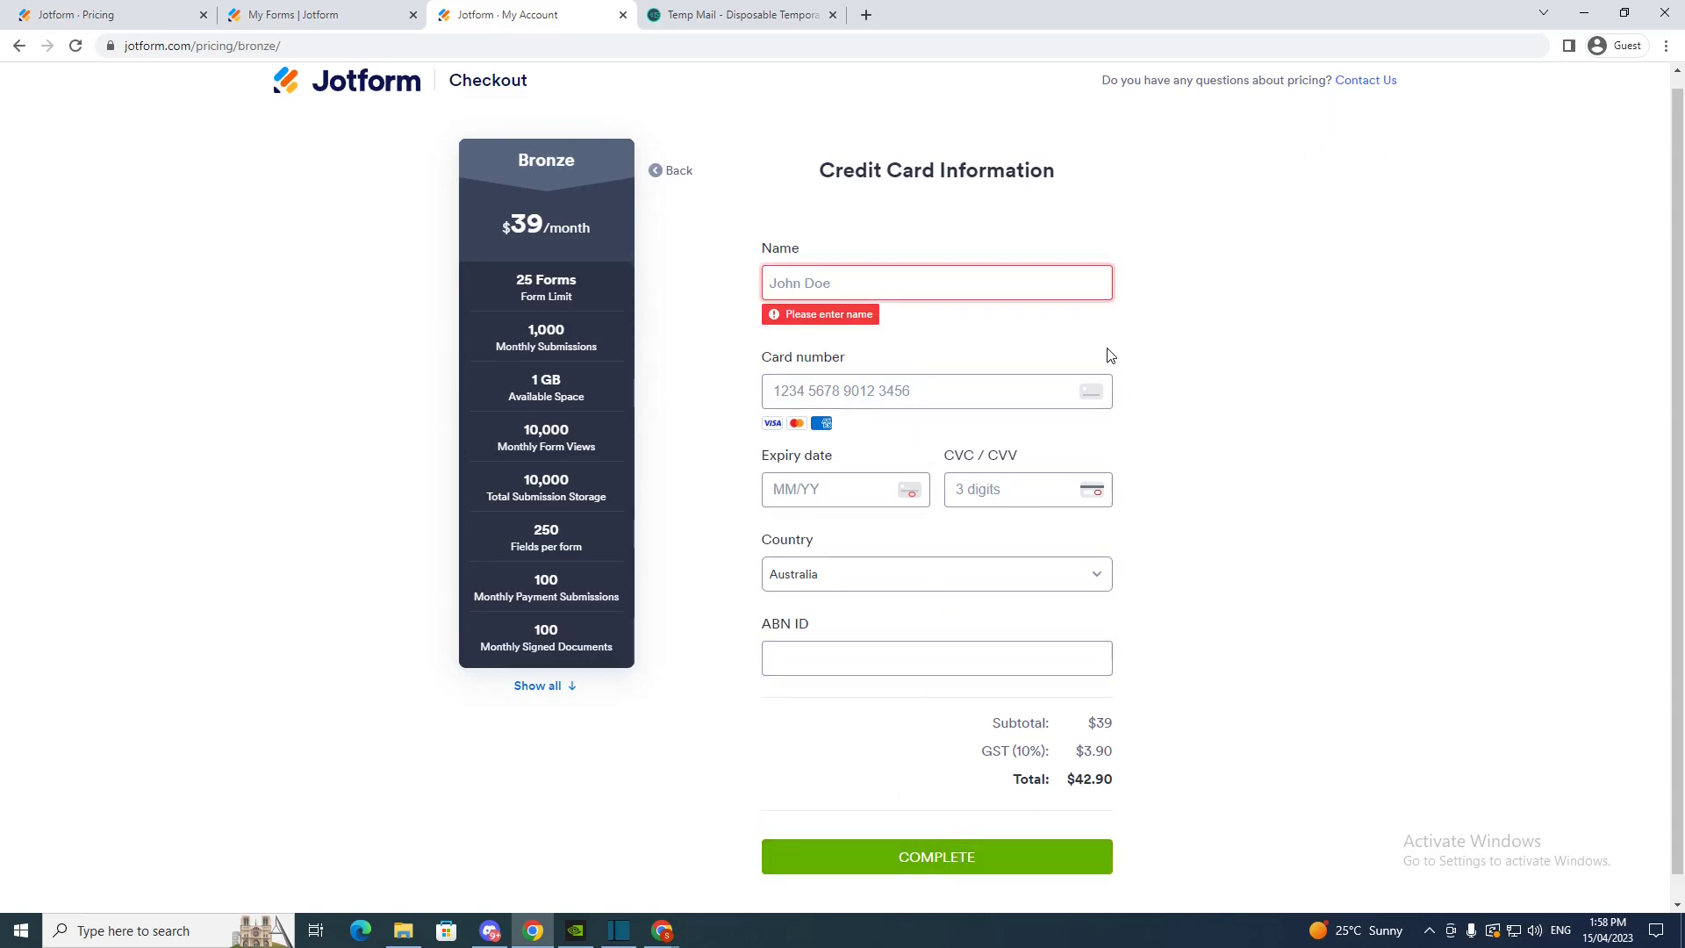